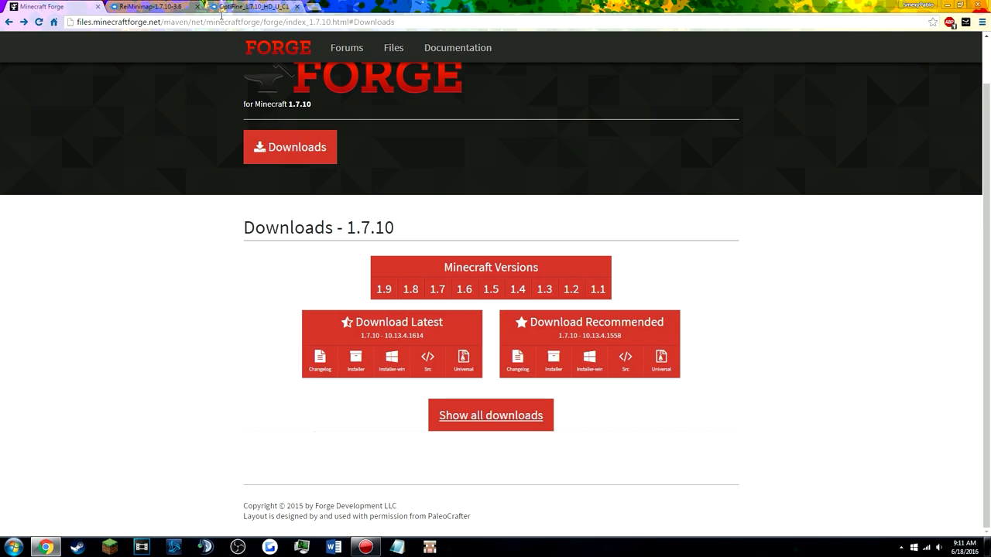
mouse_move(218, 33)
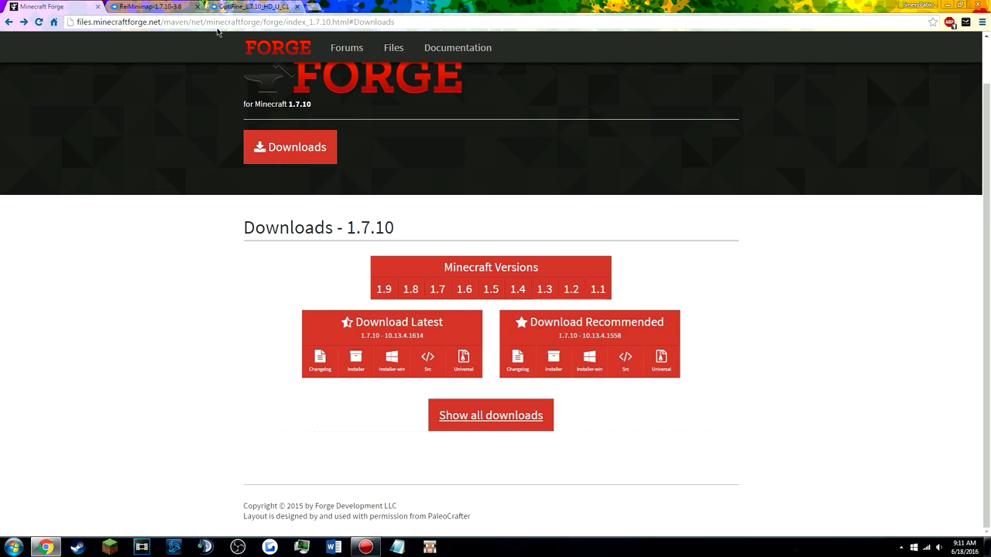
mouse_move(208, 57)
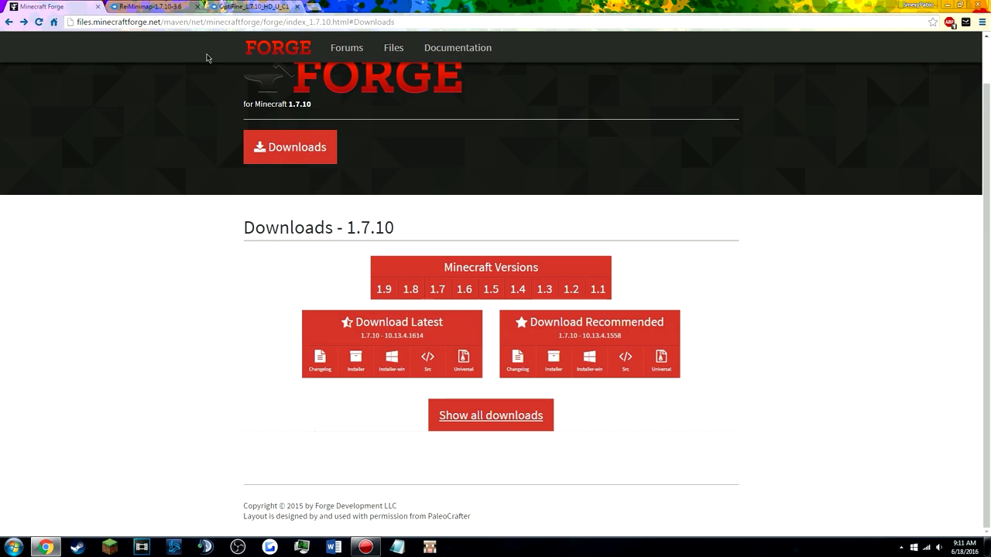
mouse_move(262, 167)
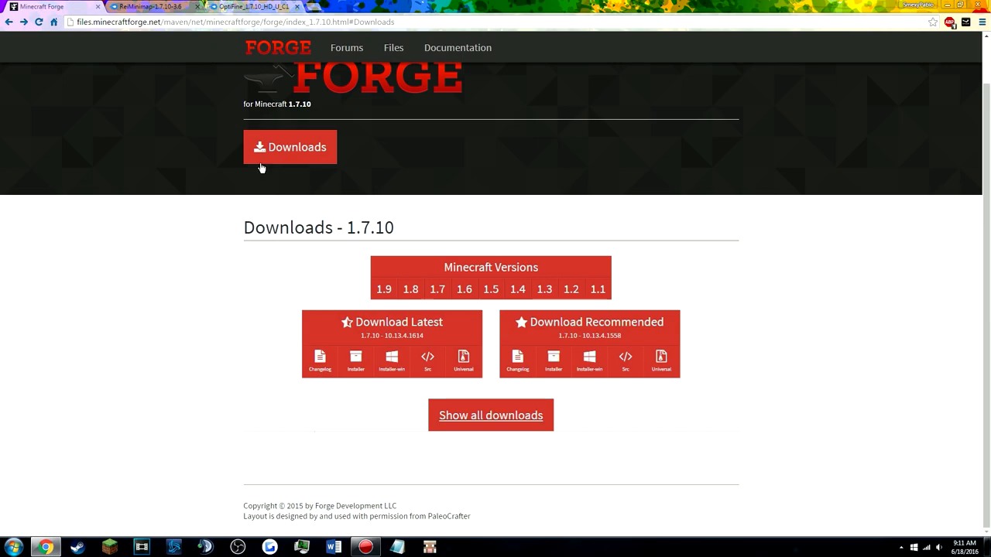
mouse_move(91, 126)
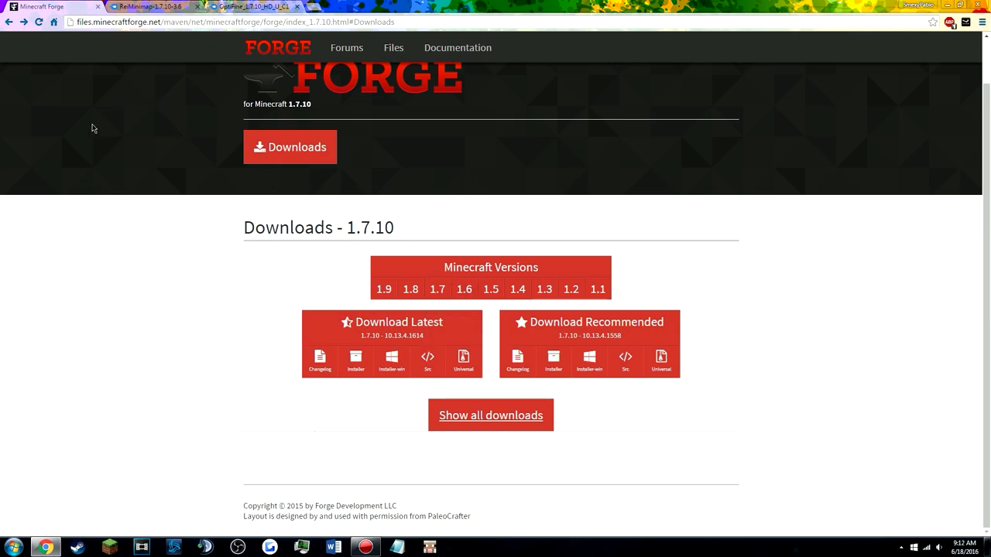
mouse_move(124, 37)
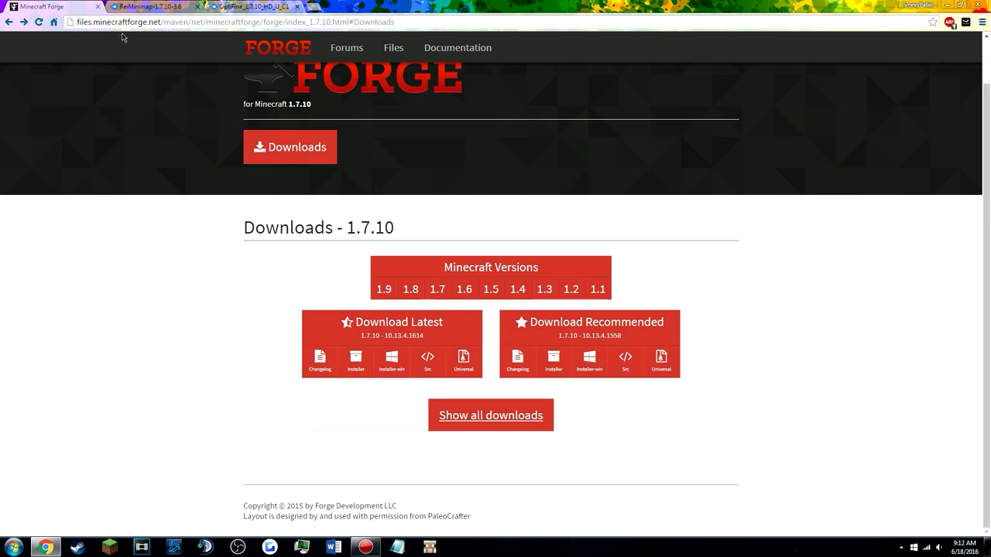
mouse_move(153, 244)
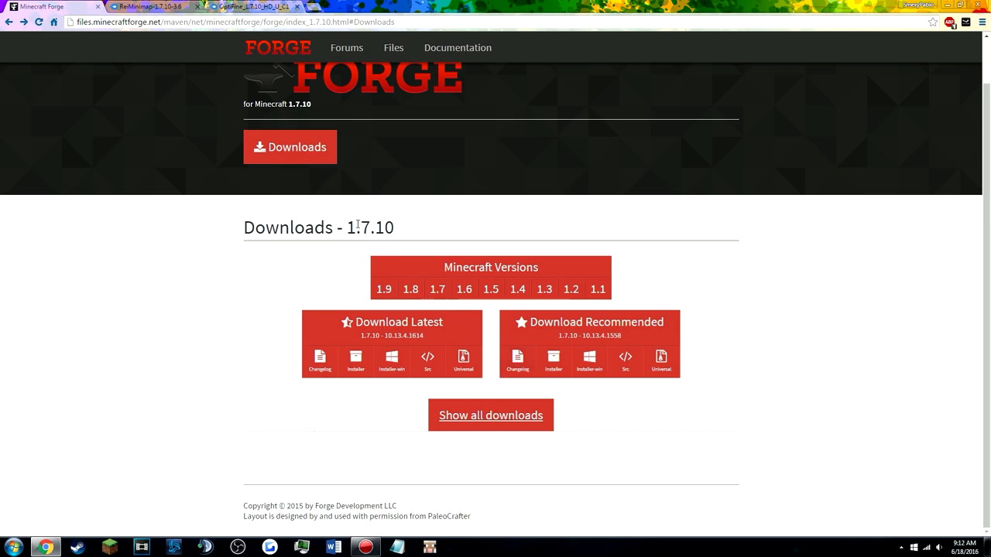
Step: Download the Installer for the recommended Forge 1.7.10 build
double_click(374, 228)
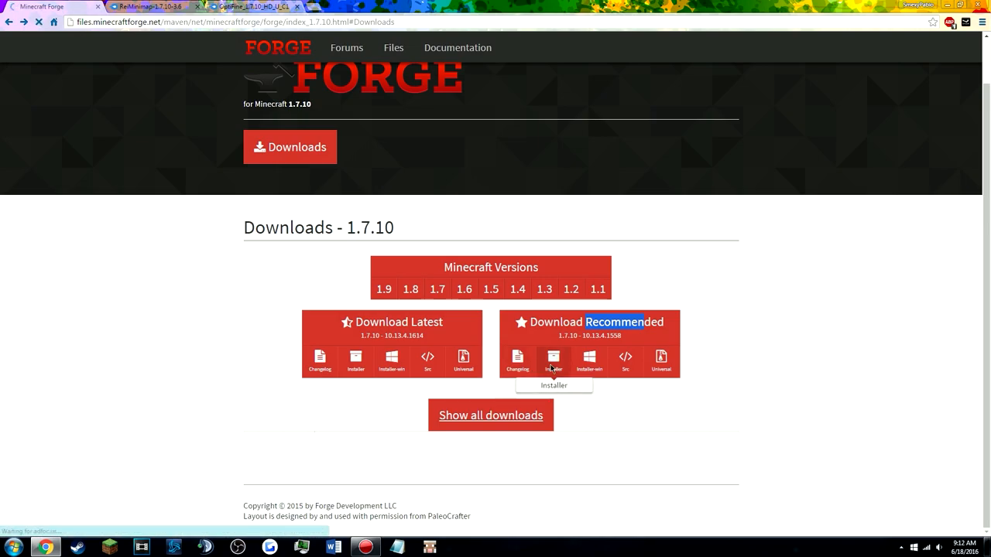
left_click(552, 357)
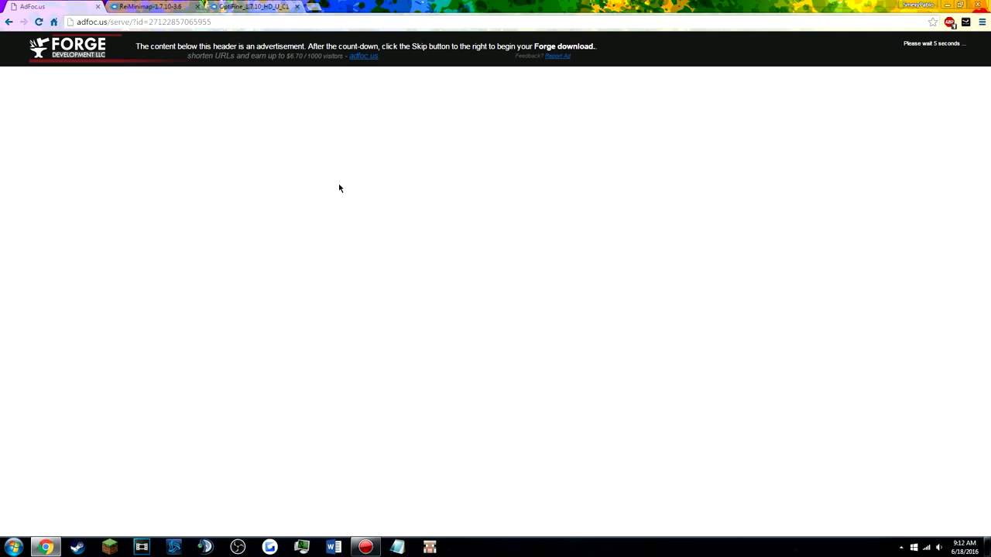
mouse_move(291, 208)
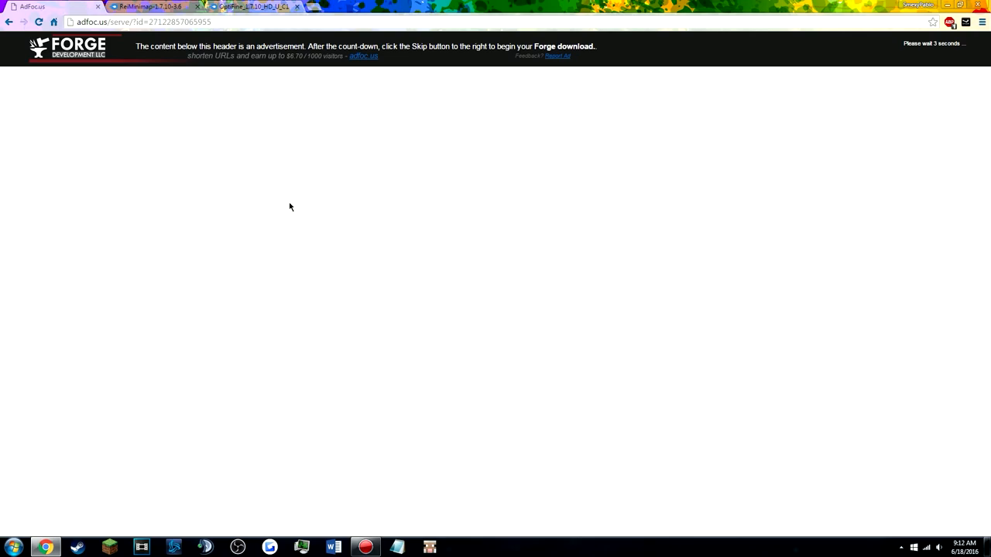
mouse_move(562, 85)
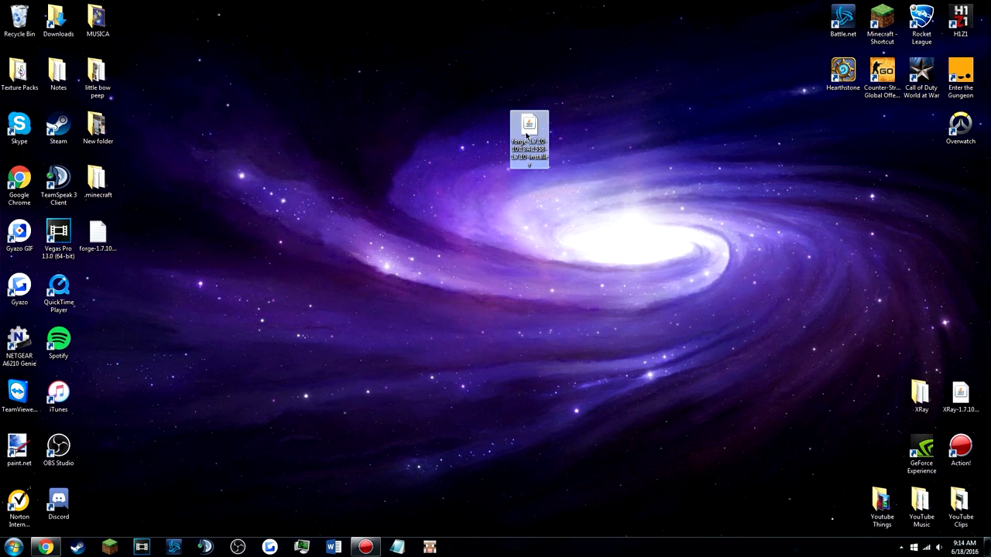
Step: Run the Forge installer and install the Forge 1.7.10 client profile
double_click(529, 138)
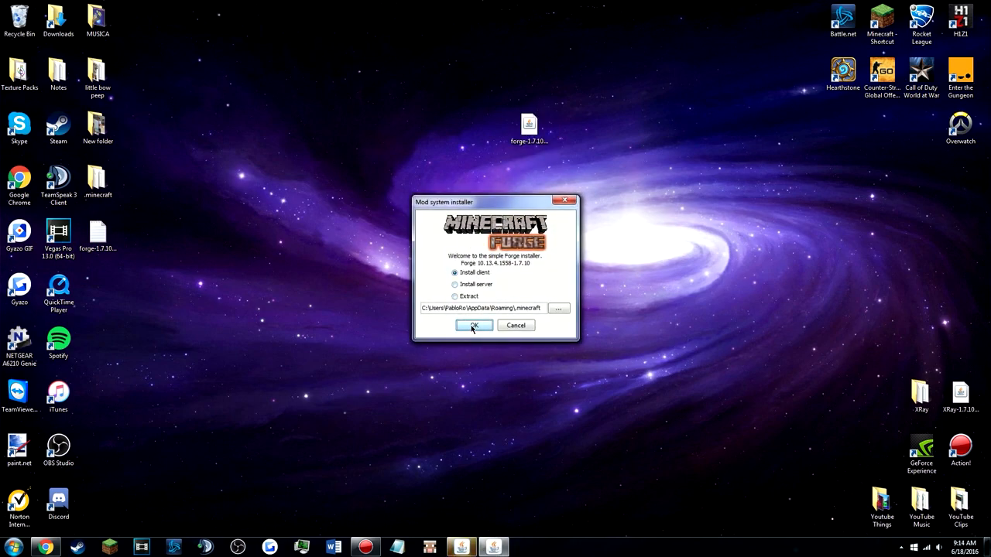
left_click(474, 325)
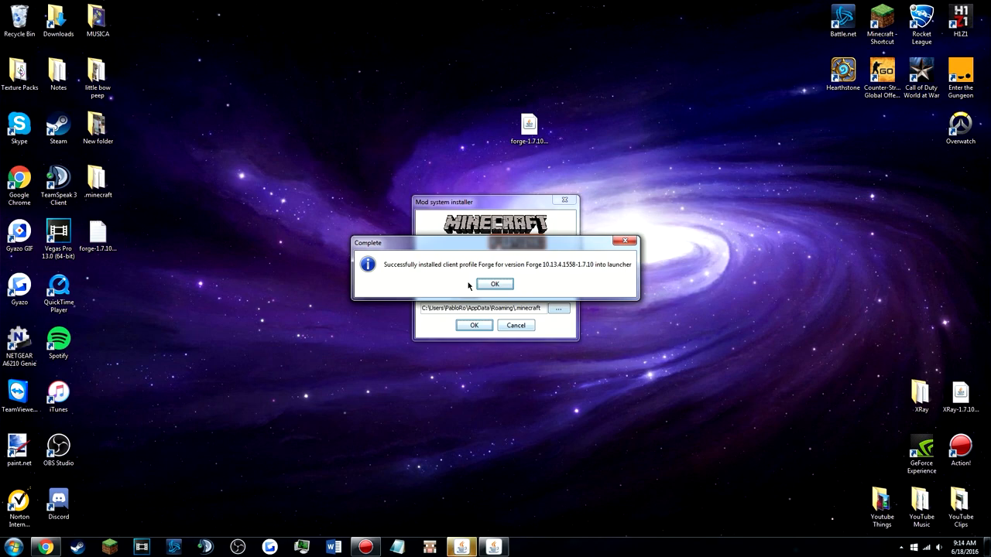
left_click(495, 283)
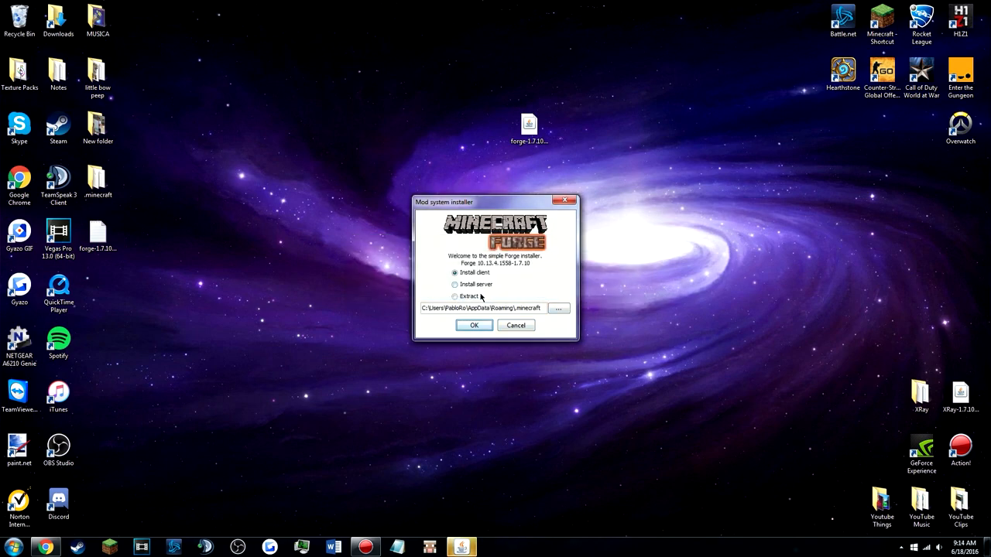
Step: Launch the Minecraft Launcher from the Start menu's program list
left_click(11, 546)
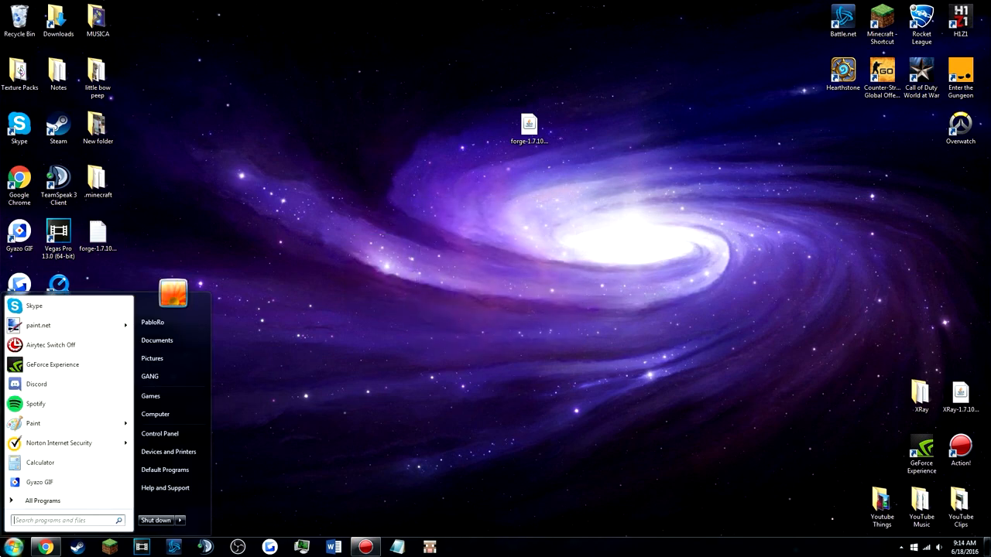
left_click(287, 461)
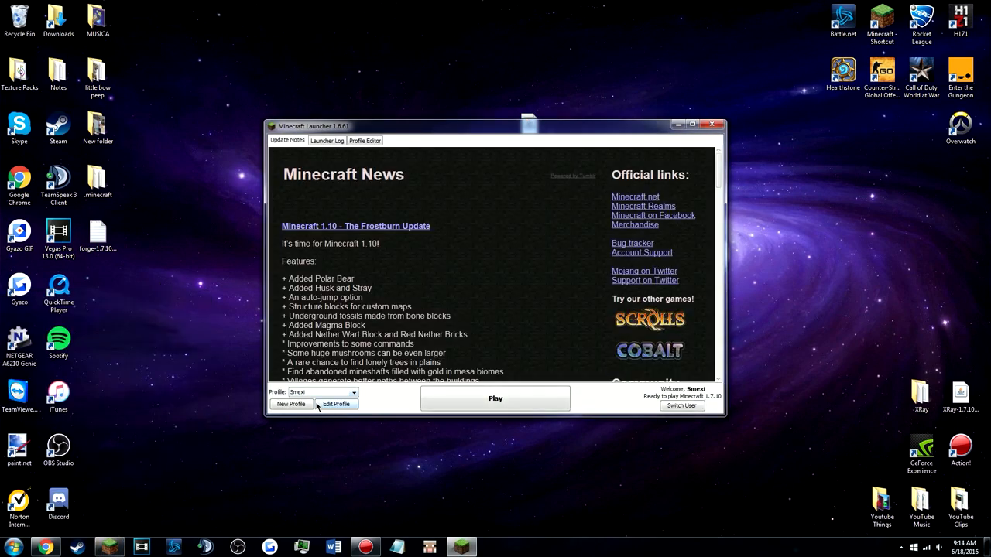
Step: Set the profile to release 1.7.10-Forge10.13.4.1558-1.7.10, save it and start the game
left_click(353, 393)
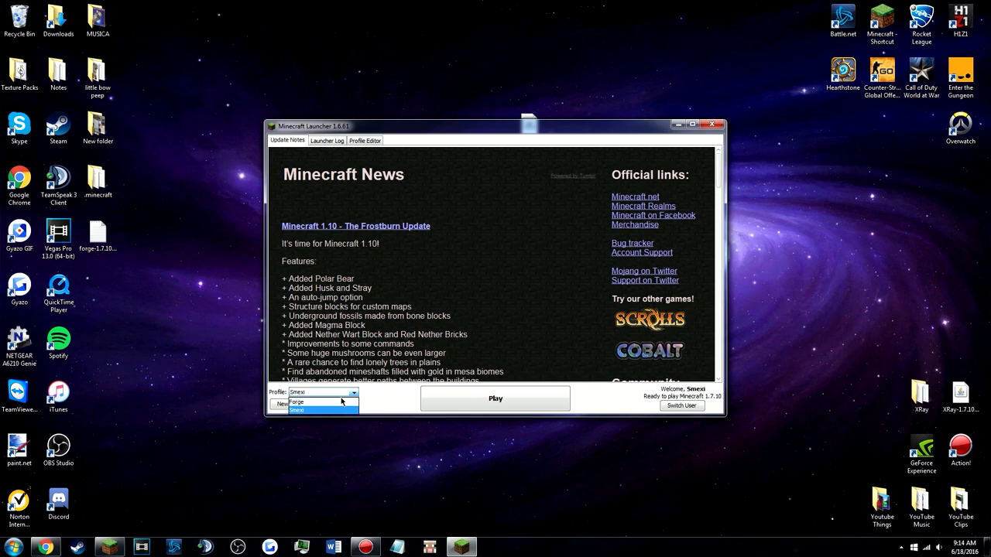
left_click(336, 404)
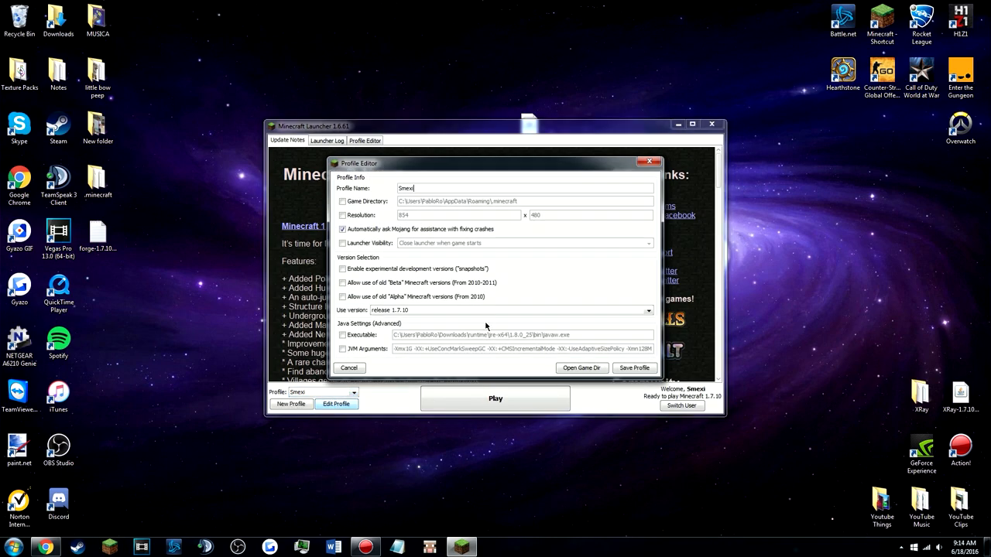
left_click(647, 309)
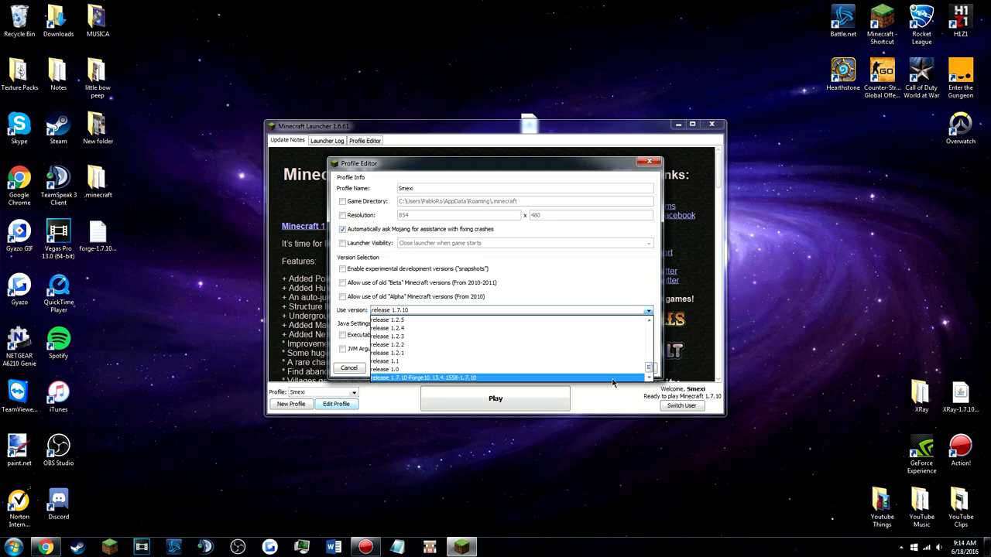
left_click(423, 378)
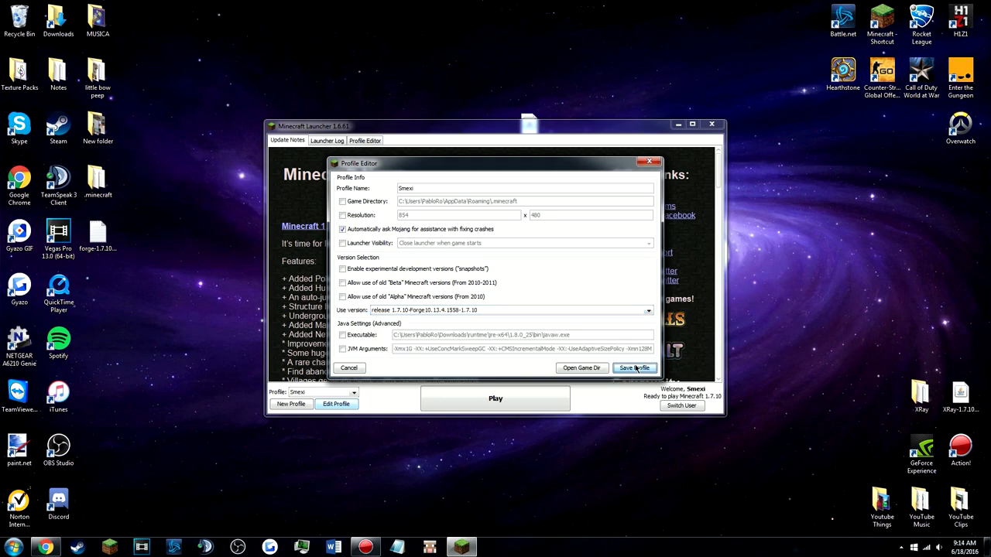
left_click(635, 368)
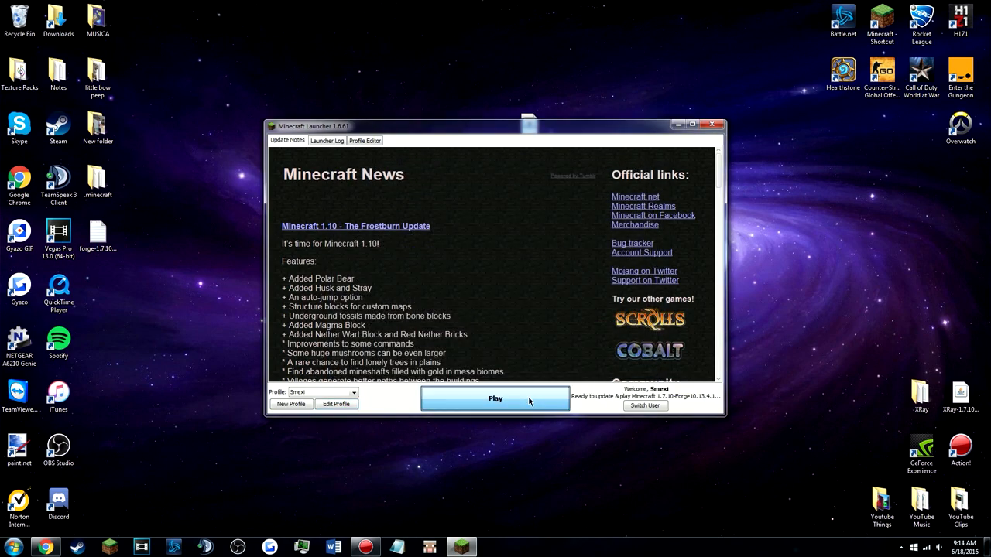
left_click(495, 398)
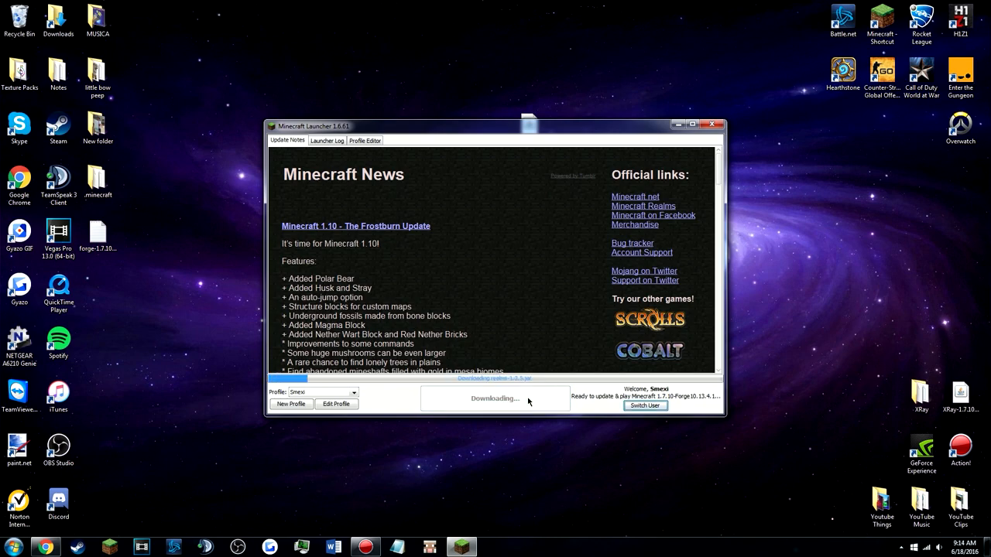
mouse_move(563, 342)
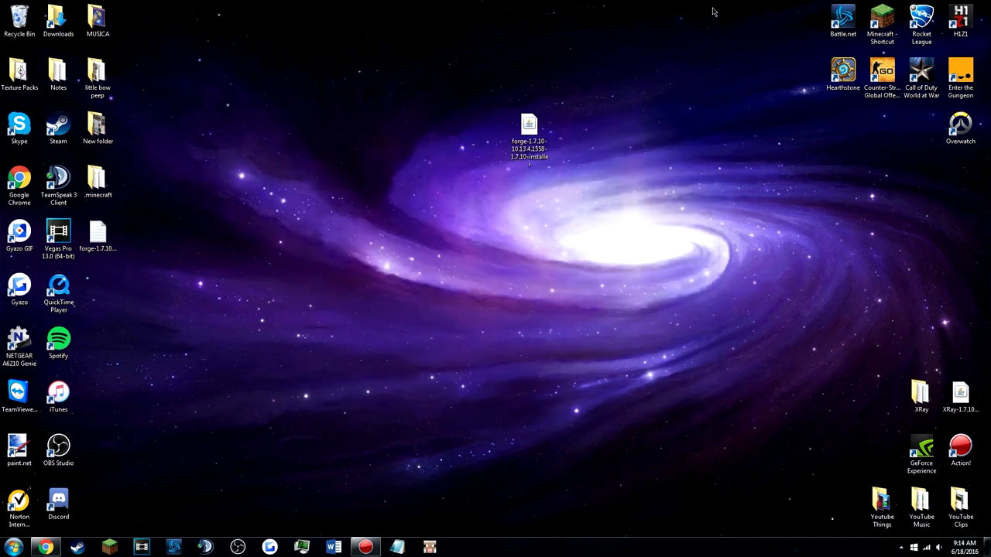
Step: View the Mod List showing only Forge core components, then close the game
left_click(530, 139)
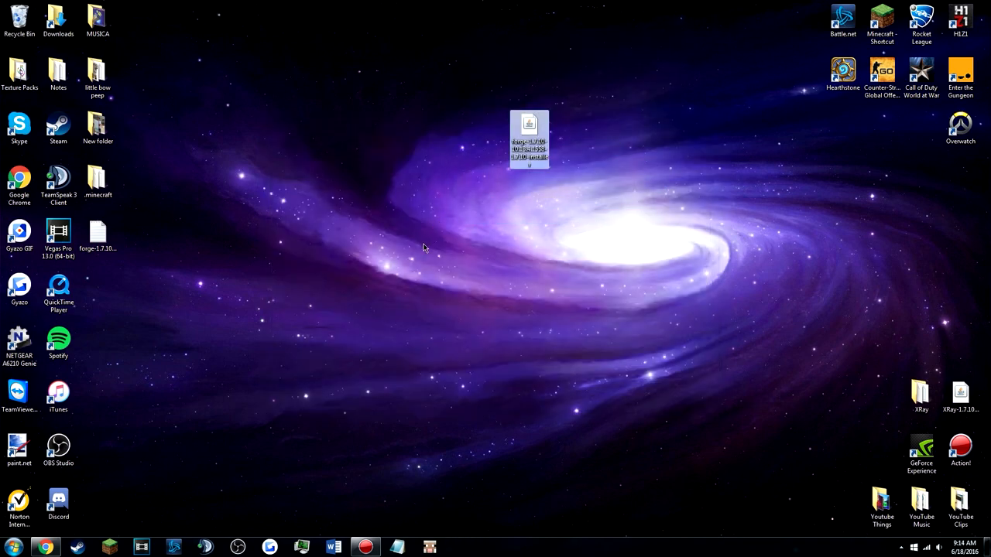
double_click(530, 139)
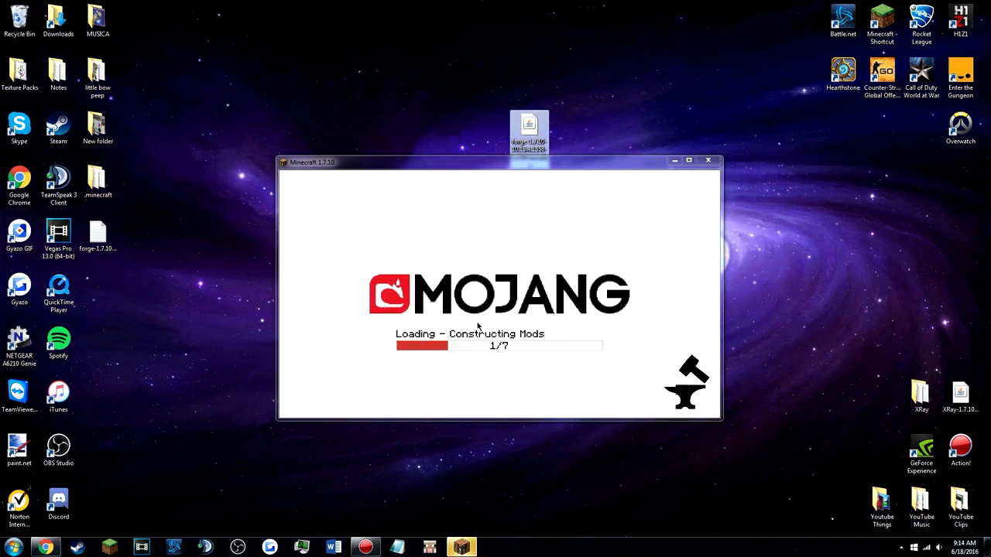
mouse_move(693, 384)
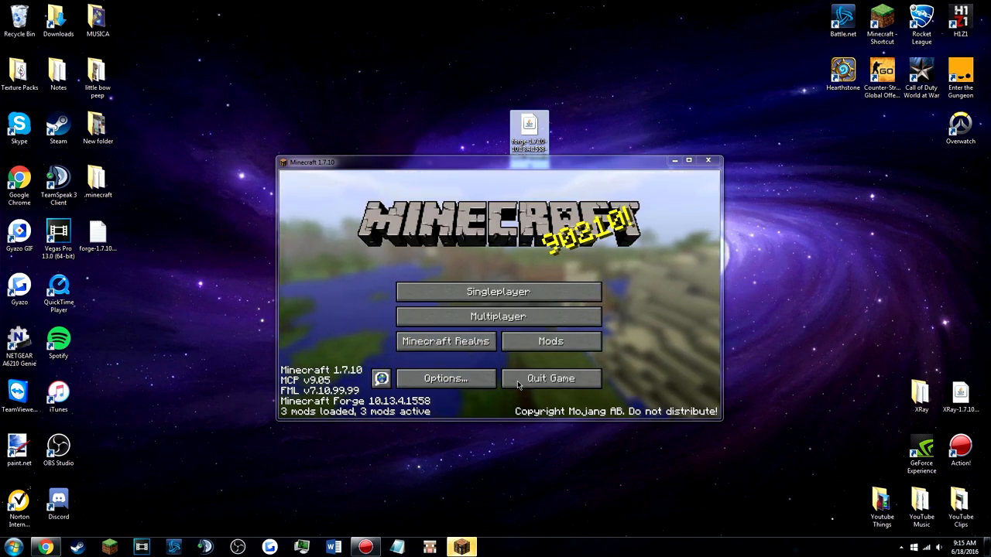
left_click(551, 341)
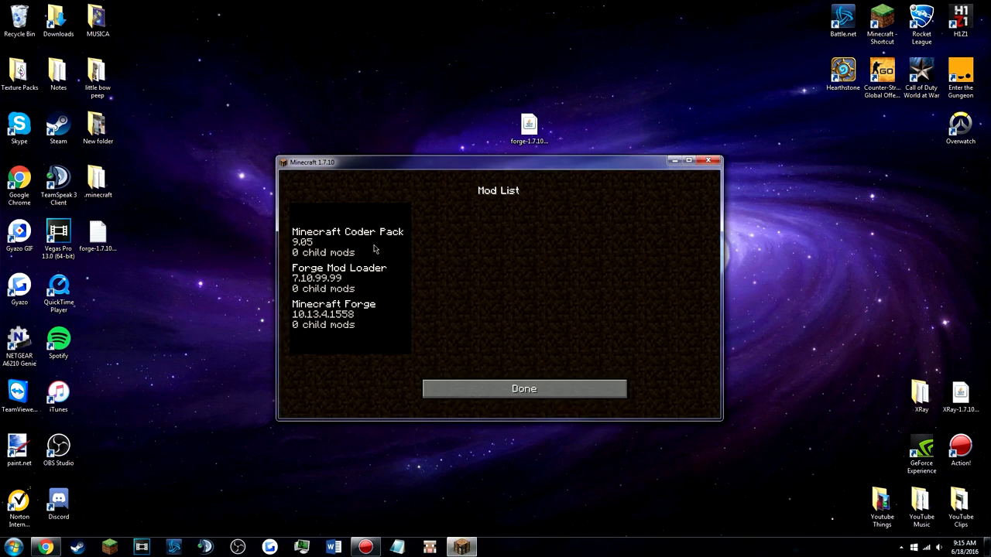
mouse_move(709, 161)
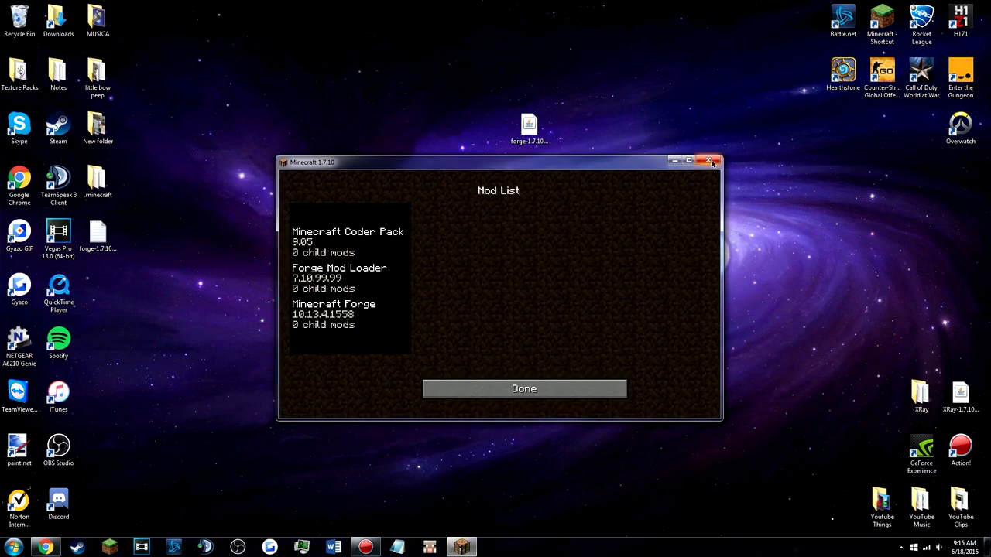
left_click(709, 161)
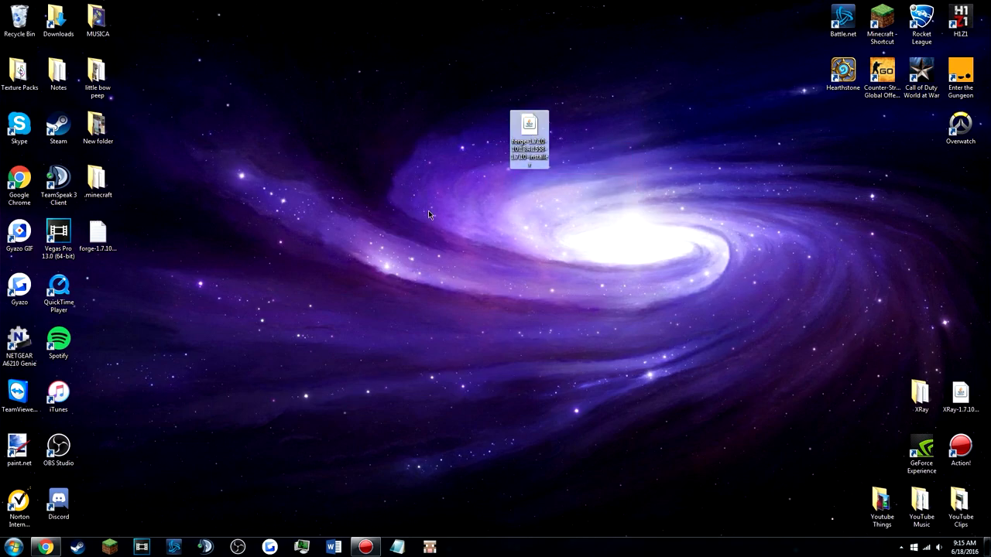
Step: Open the .minecraft folder in Explorer and switch to the browser
double_click(529, 139)
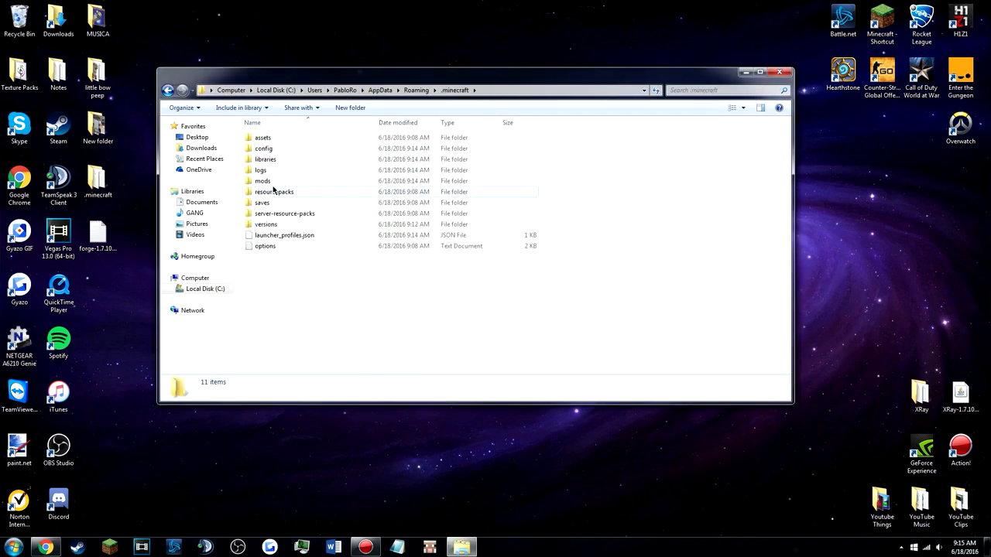
left_click(263, 180)
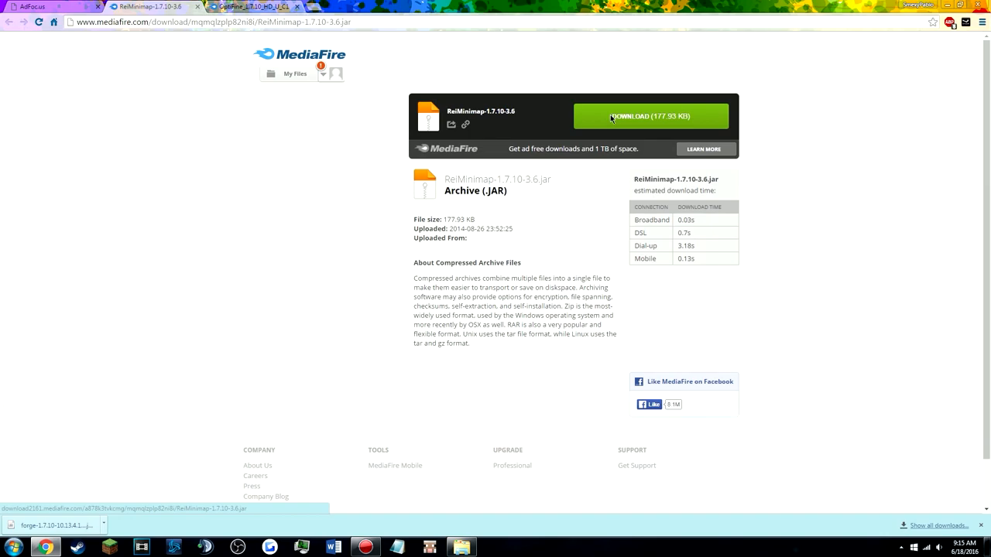
Step: Download ReiMinimap-1.7.10-3.6.jar via the green MediaFire Download button
left_click(650, 116)
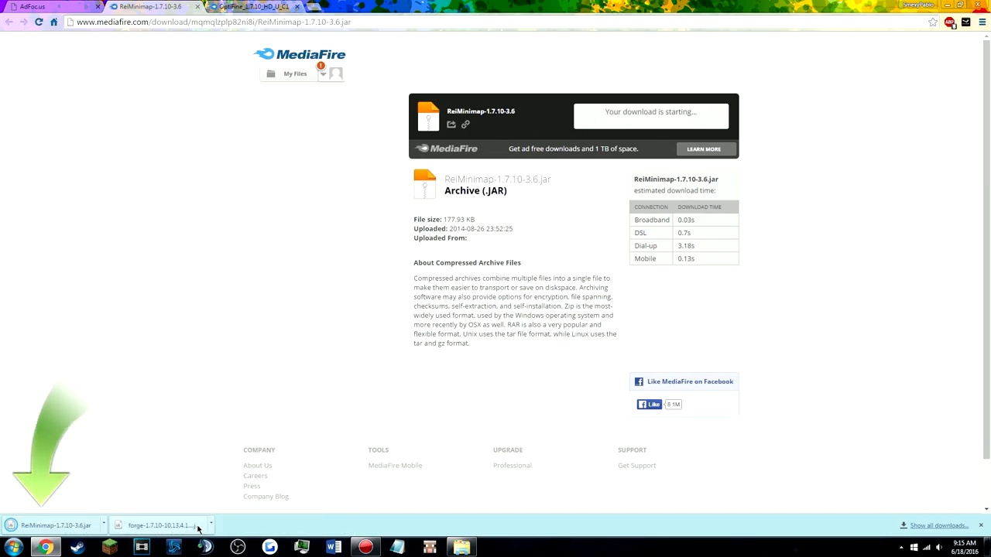
left_click(254, 6)
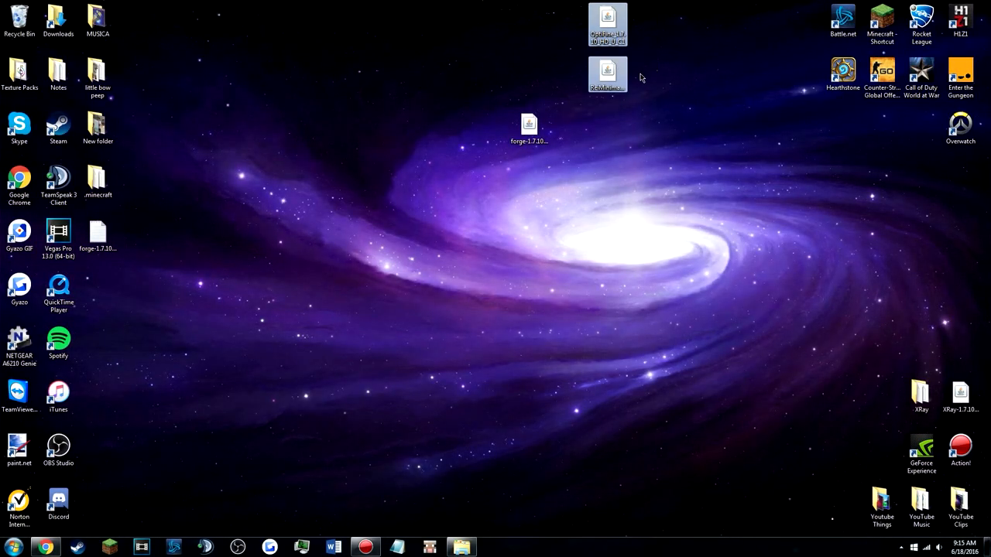
Step: Select the OptiFine and ReiMinimap jars and put them into the .minecraft mods folder
left_click_drag(607, 74, 647, 23)
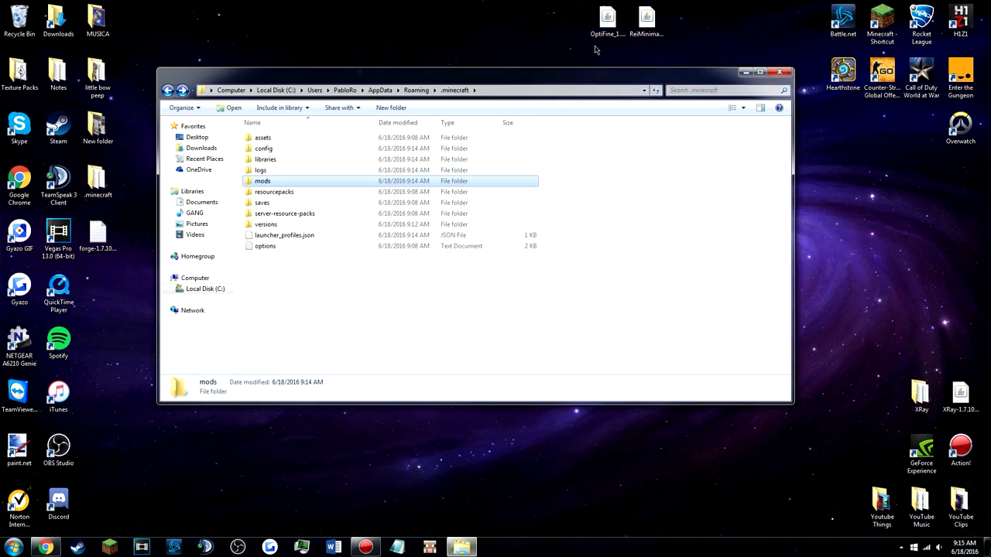
double_click(263, 180)
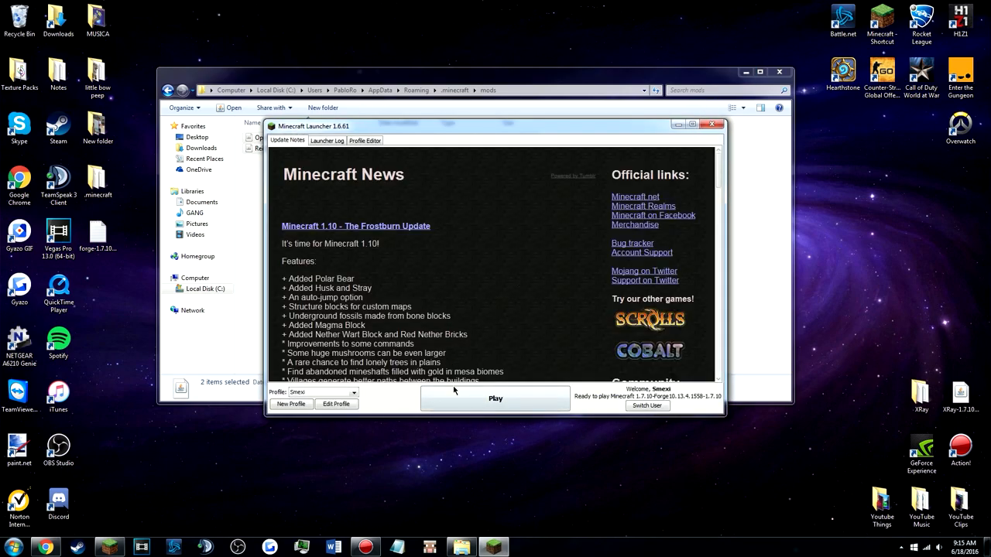
Step: Play the game with the Forge 1.7.10 profile selected
left_click(710, 124)
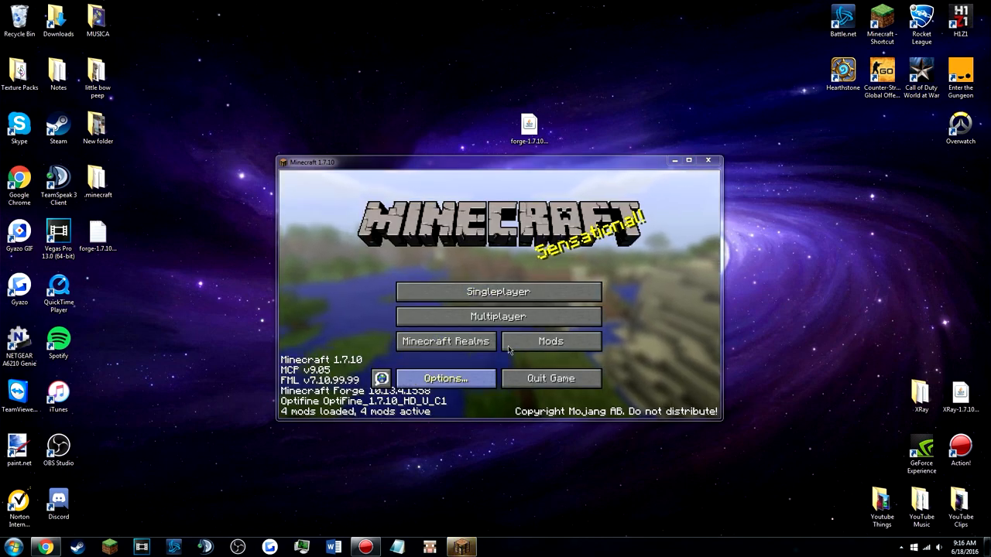
Step: Check OptiFine and Rei's Minimap appear in the Mod List, then leave it
left_click(551, 343)
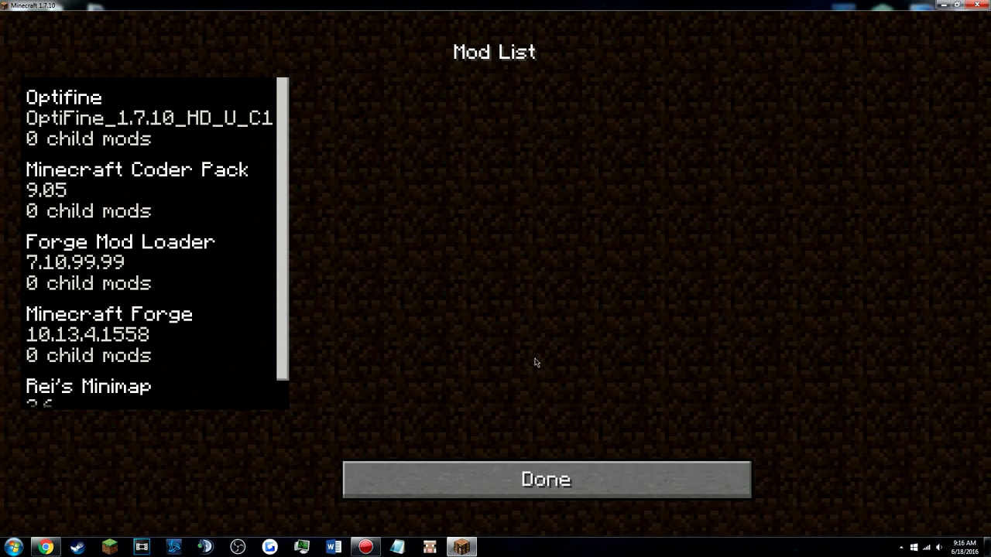
scroll("down", 3)
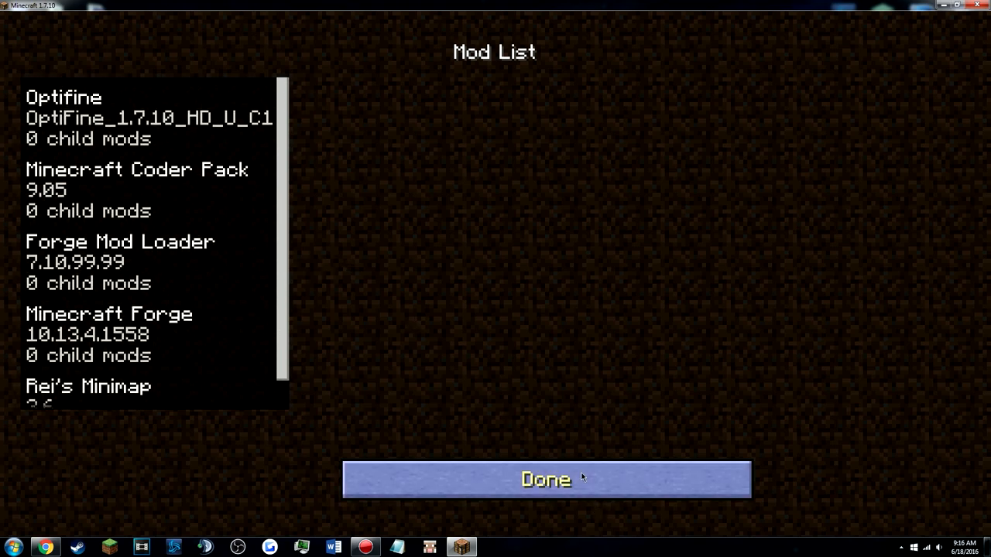
left_click(545, 480)
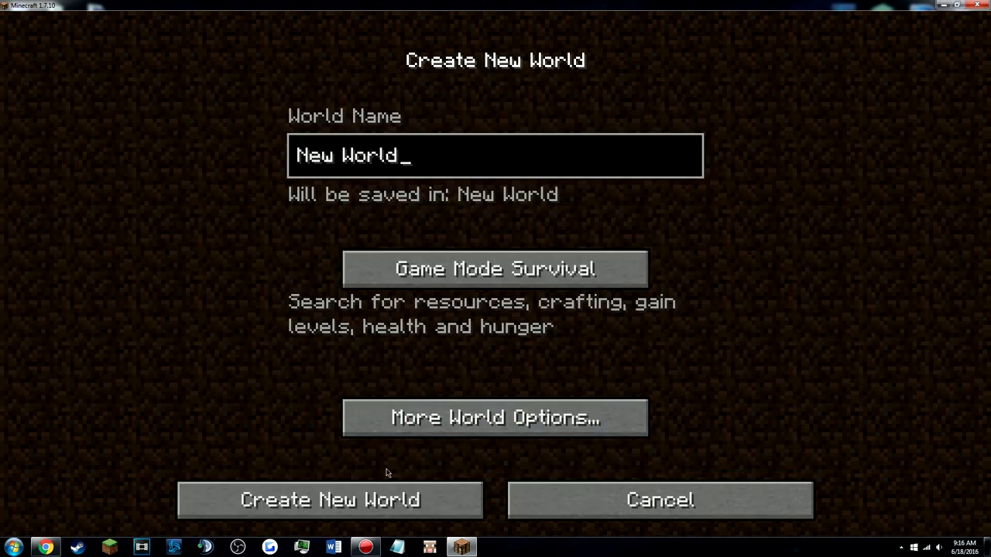
Step: Create the new world and check Rei's Minimap settings menu opens with M
type("c")
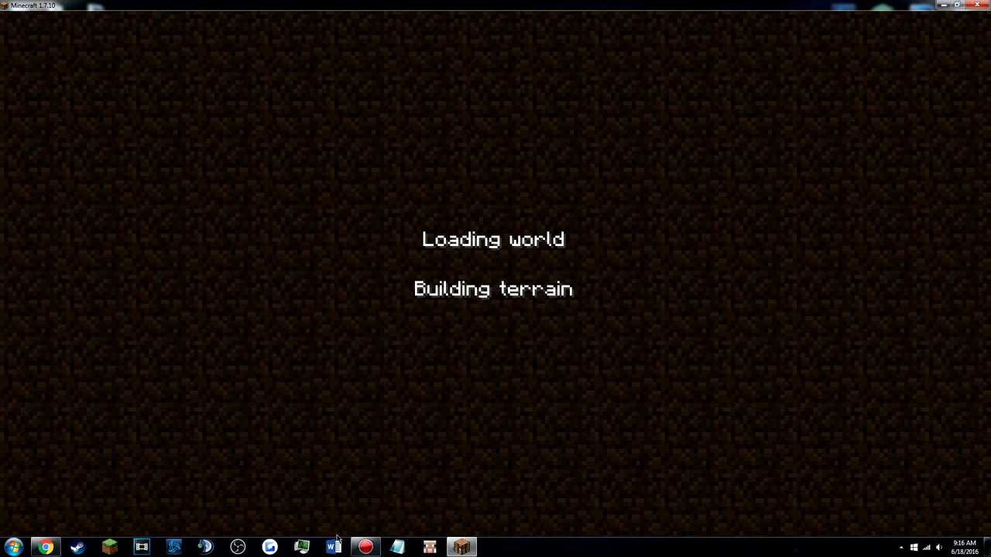
mouse_move(366, 463)
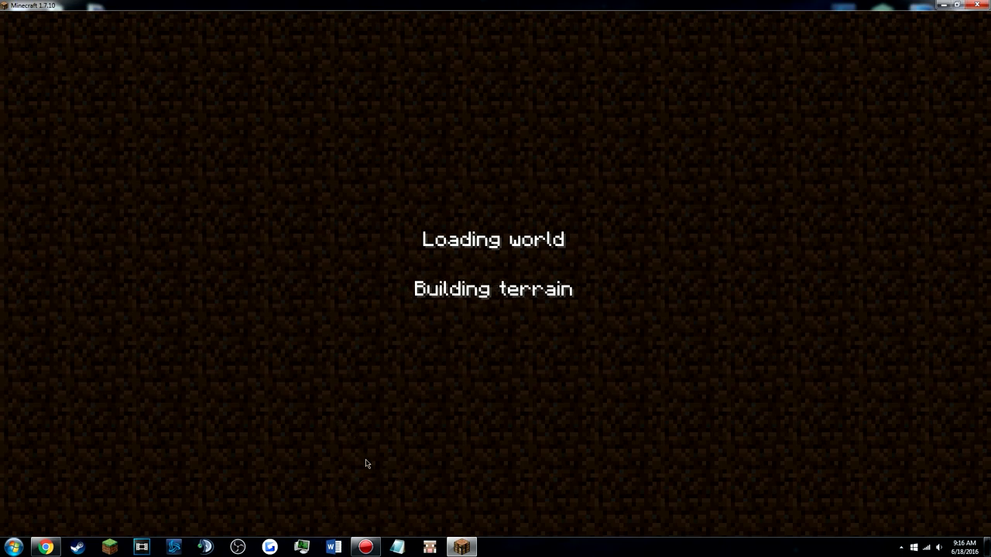
mouse_move(669, 393)
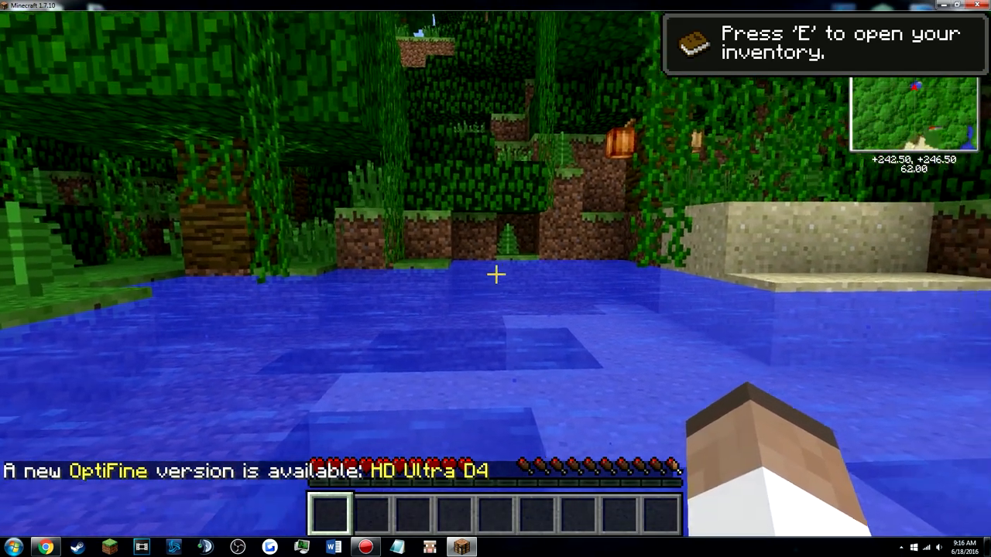
key("m")
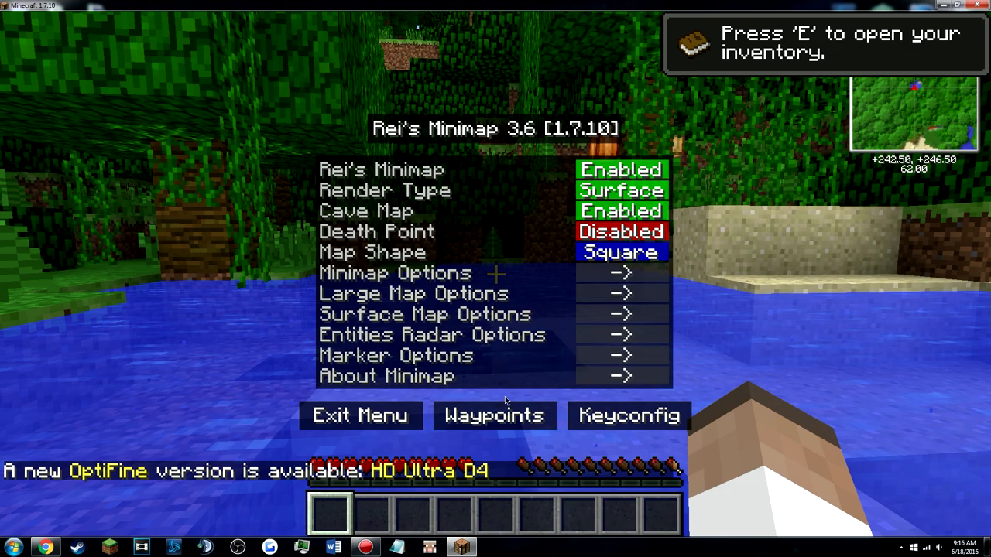
left_click(359, 415)
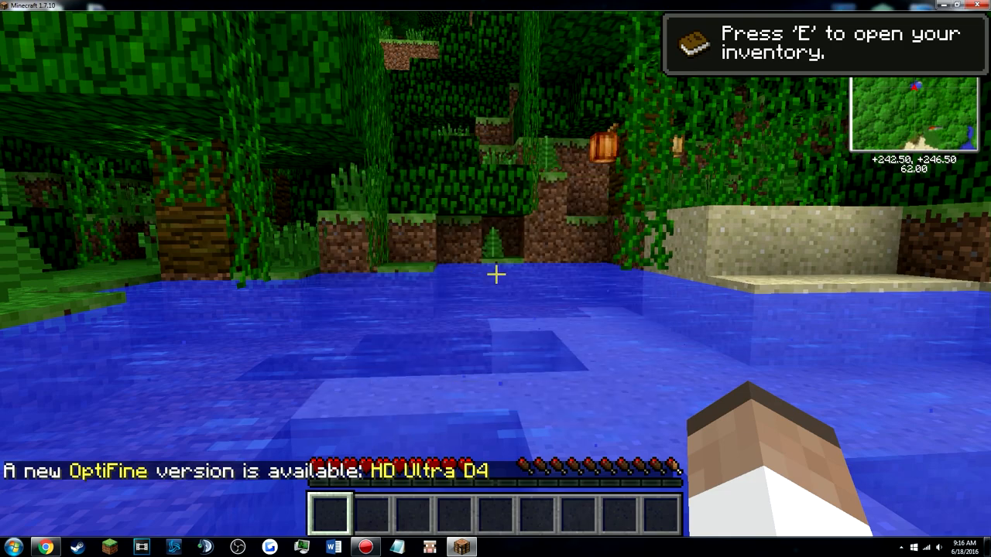
Step: Go through Esc > Options > Controls to the key binding settings
key("Escape")
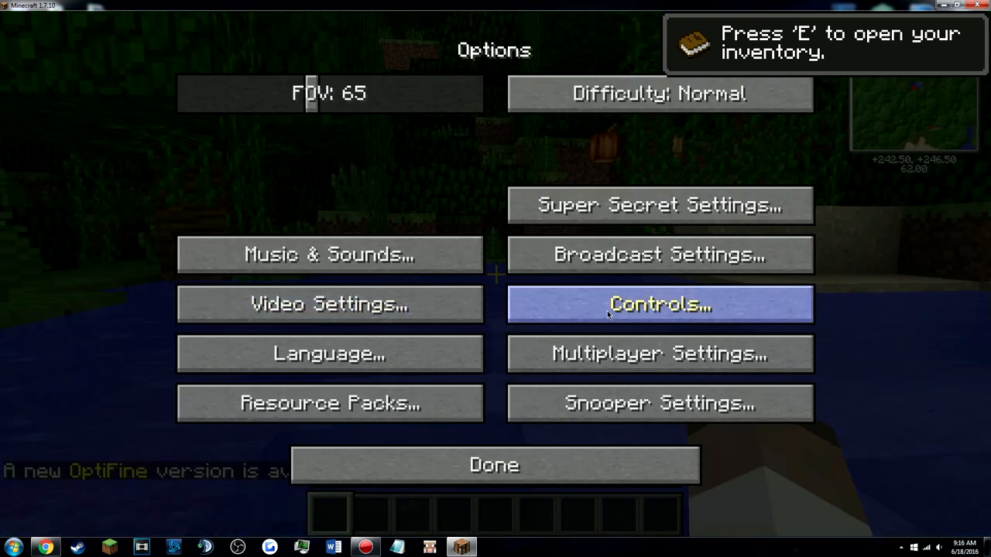
left_click(659, 304)
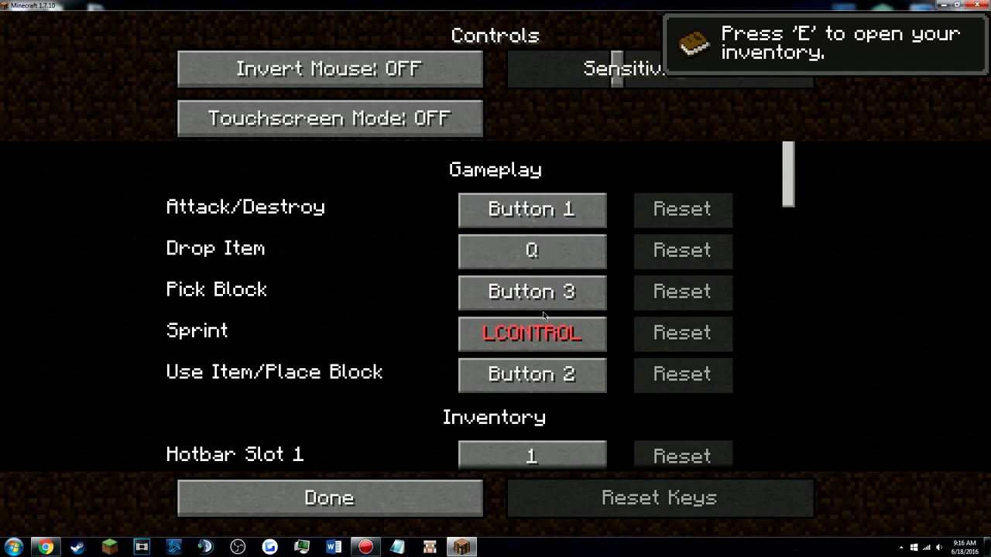
left_click(328, 498)
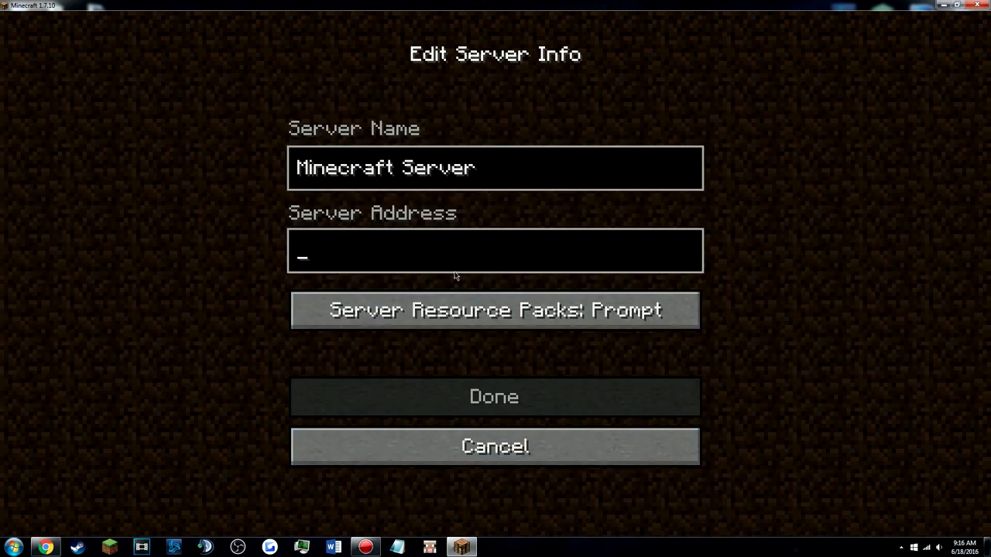
Step: Set the server address to na.badlion.net, correcting the typo, and save the entry
type("na.")
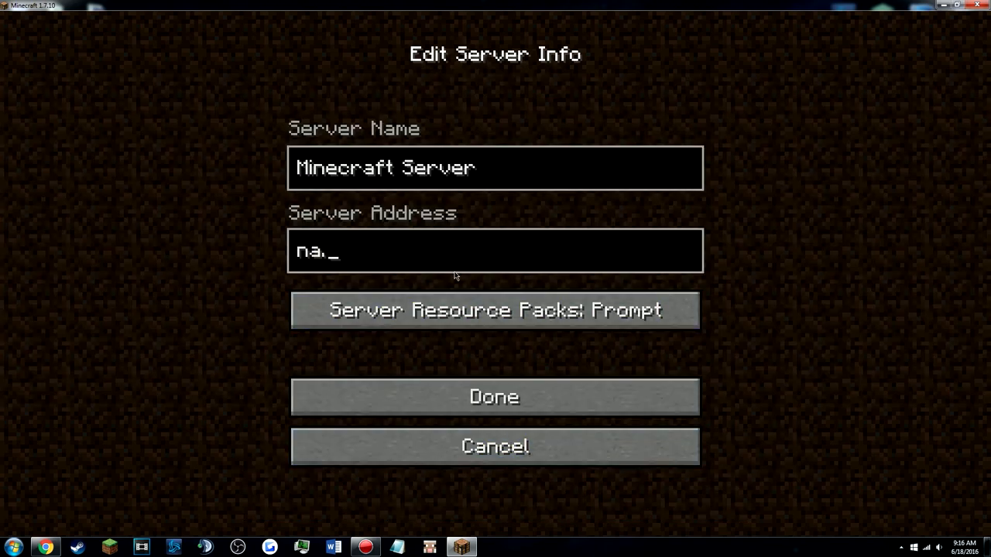
type("badlio")
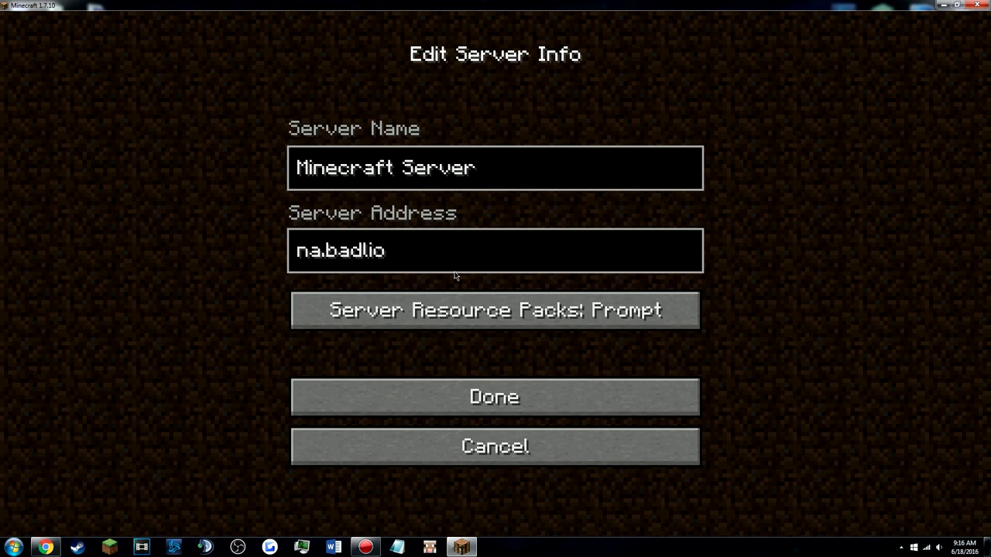
type("ne")
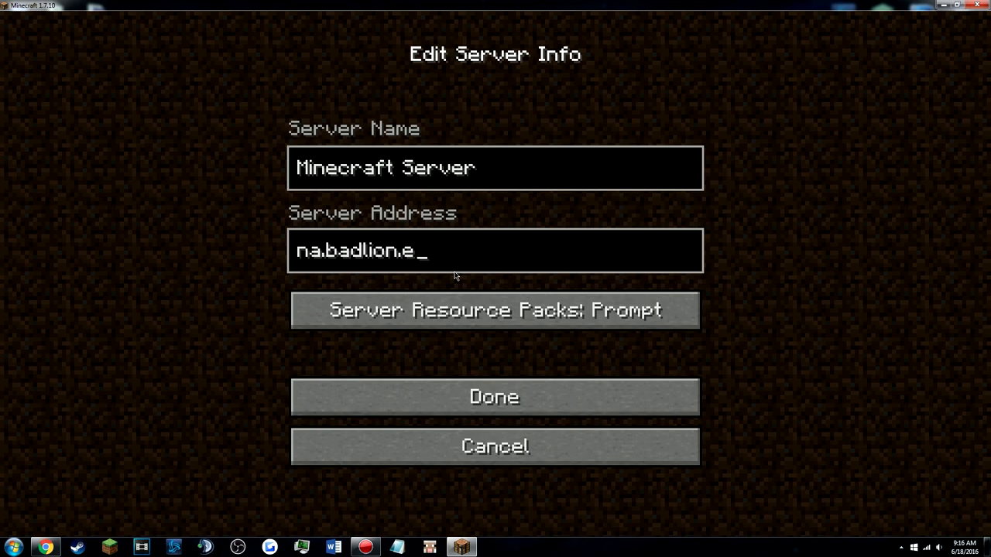
left_click(494, 397)
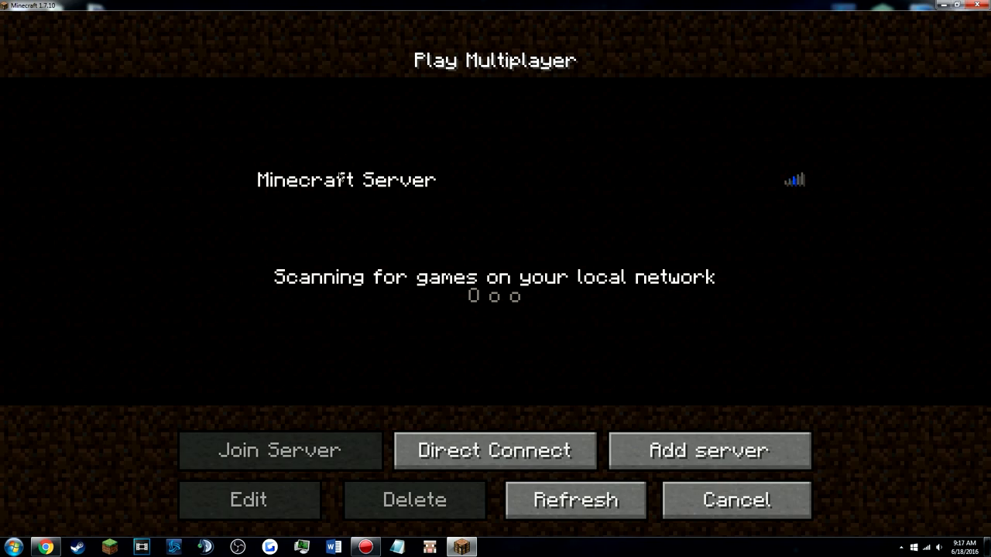
left_click(247, 500)
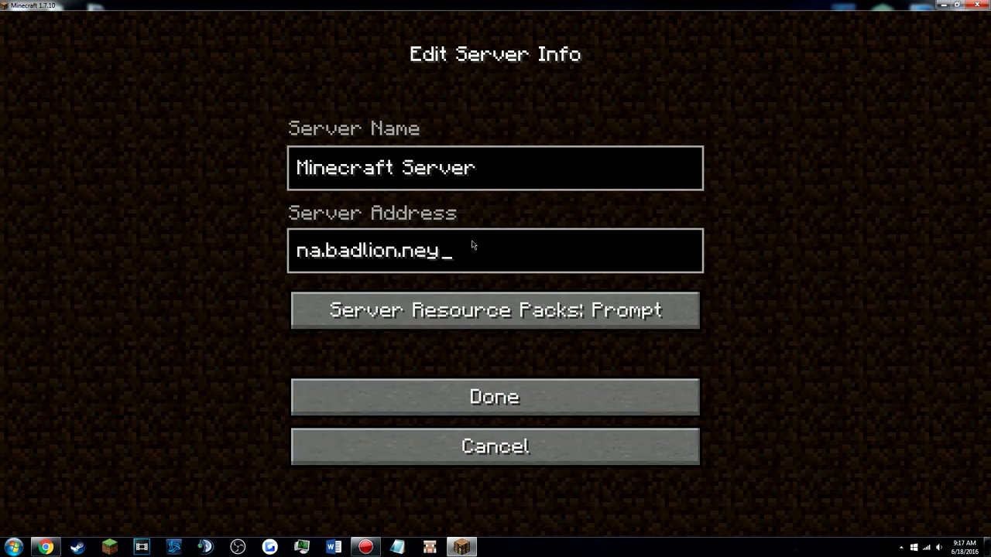
left_click(494, 396)
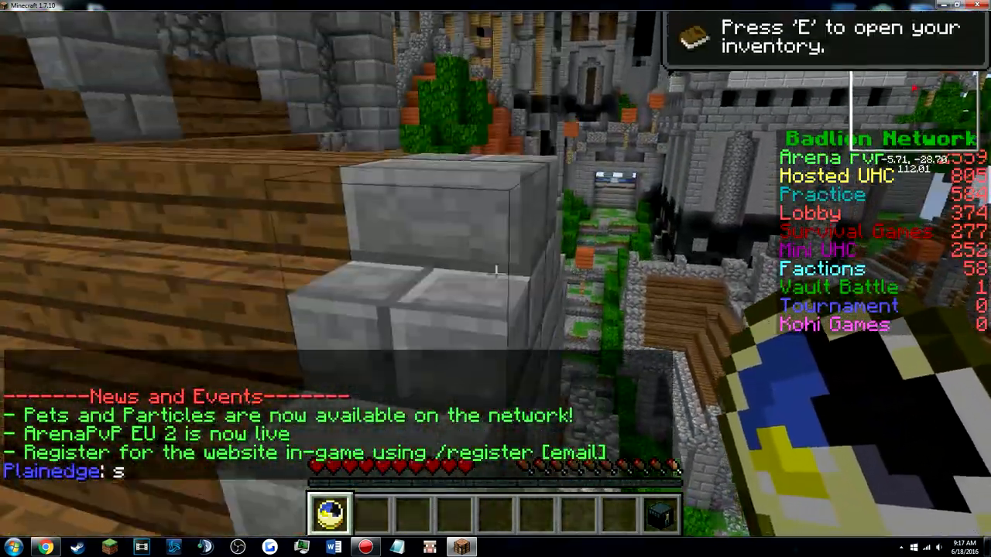
mouse_move(495, 271)
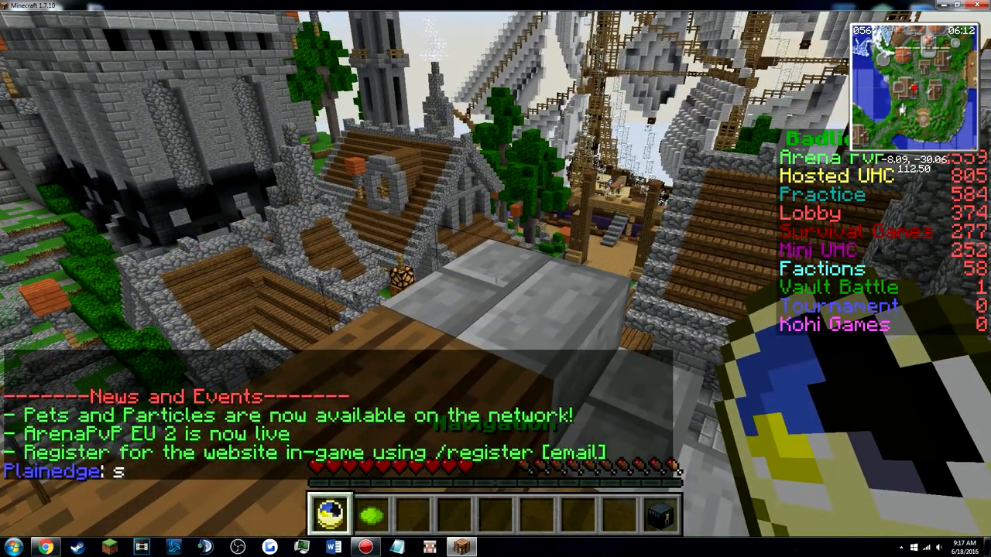
Step: Bring up Rei's Minimap menu with M and start the Waypoint Edit screen for a new waypoint
key("m")
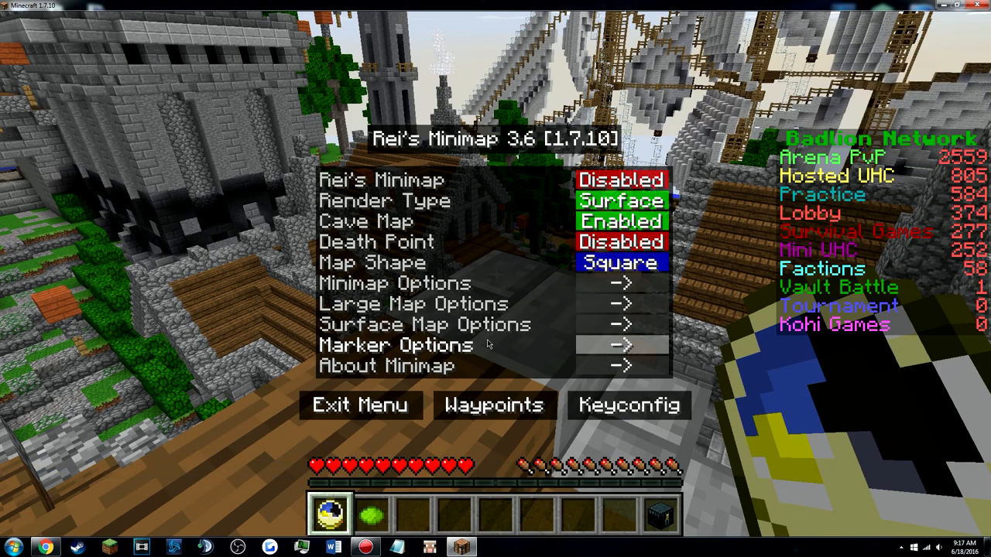
mouse_move(526, 347)
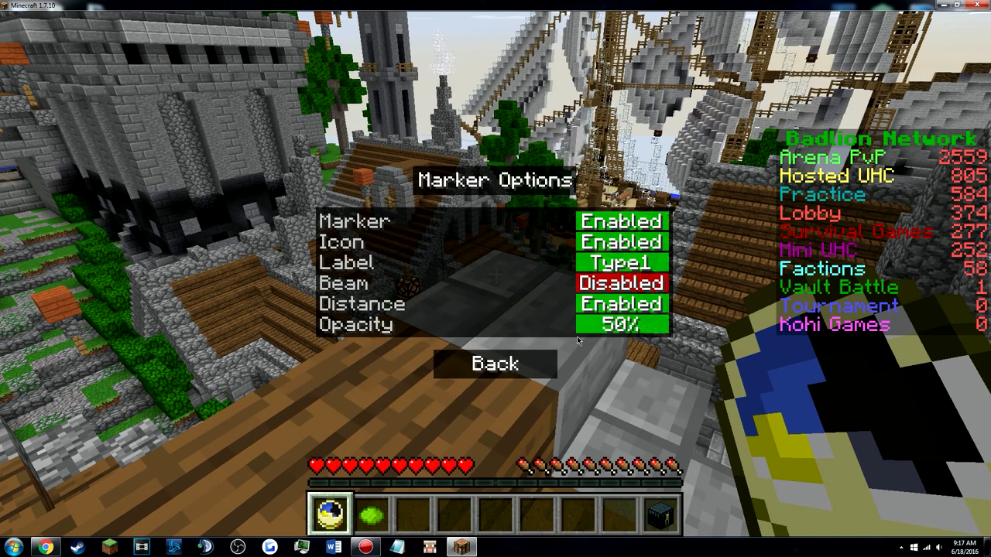
left_click(495, 362)
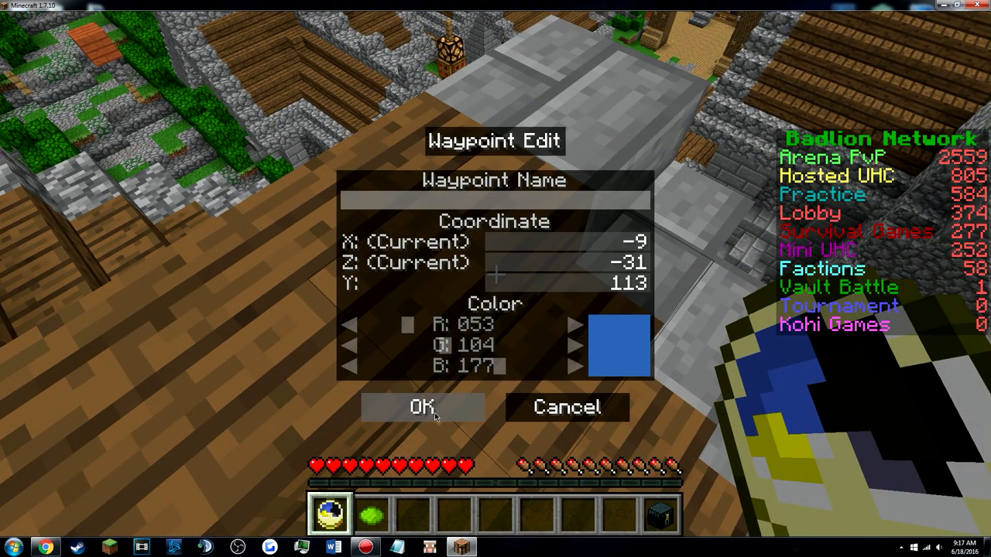
mouse_move(600, 235)
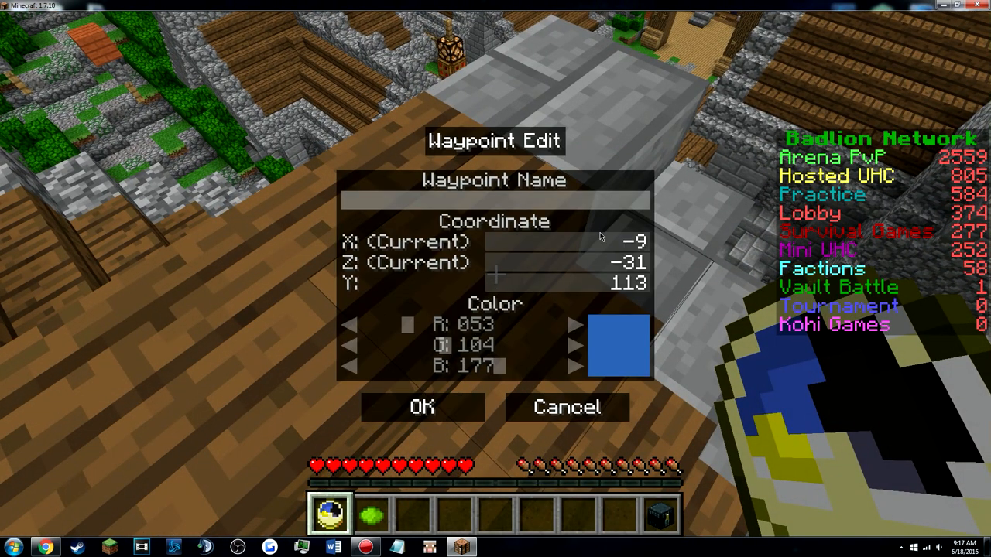
Step: Save the new waypoint under the name ewa and return to the game
type("ewa")
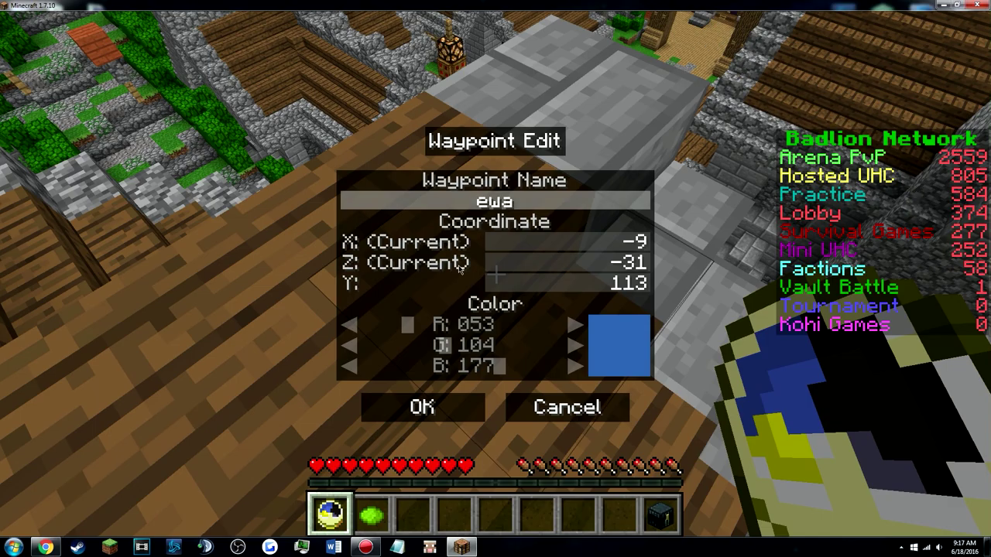
left_click(423, 407)
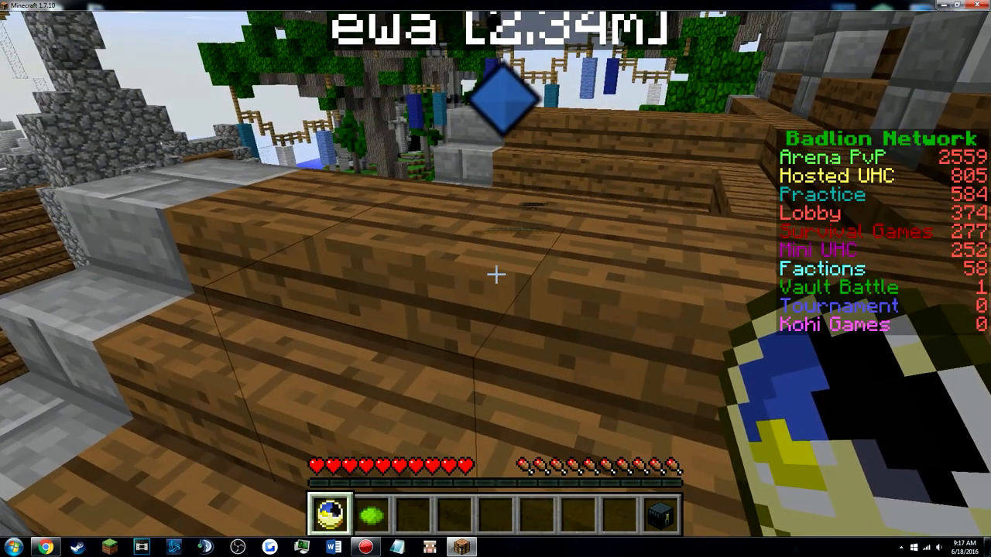
key("m")
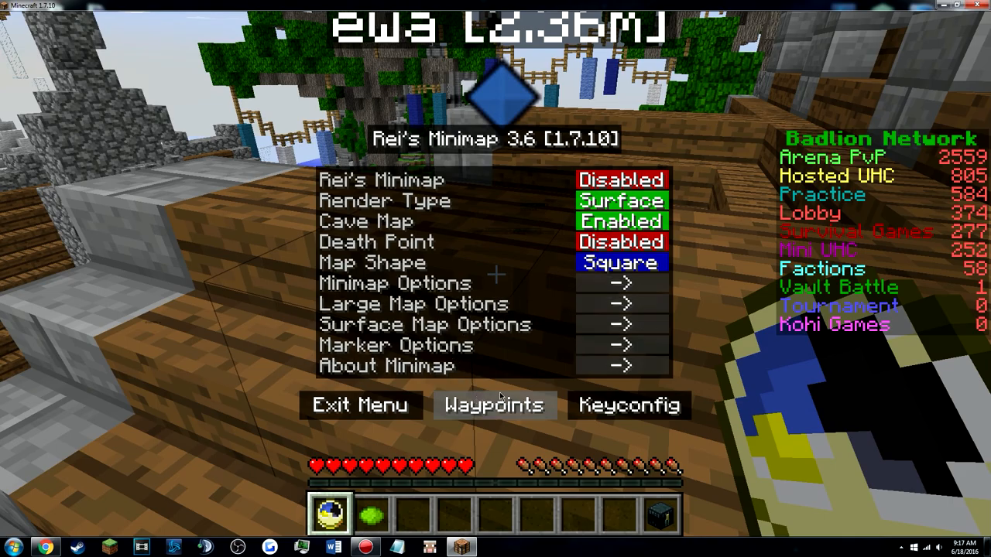
left_click(395, 344)
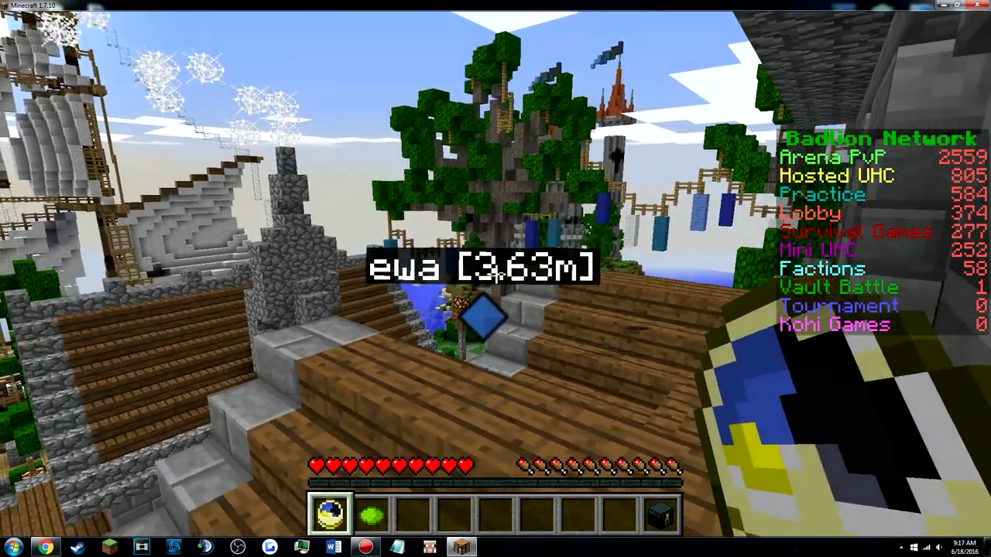
Step: In Marker Options turn the waypoint marker and beam on and the distance readout off
key("m")
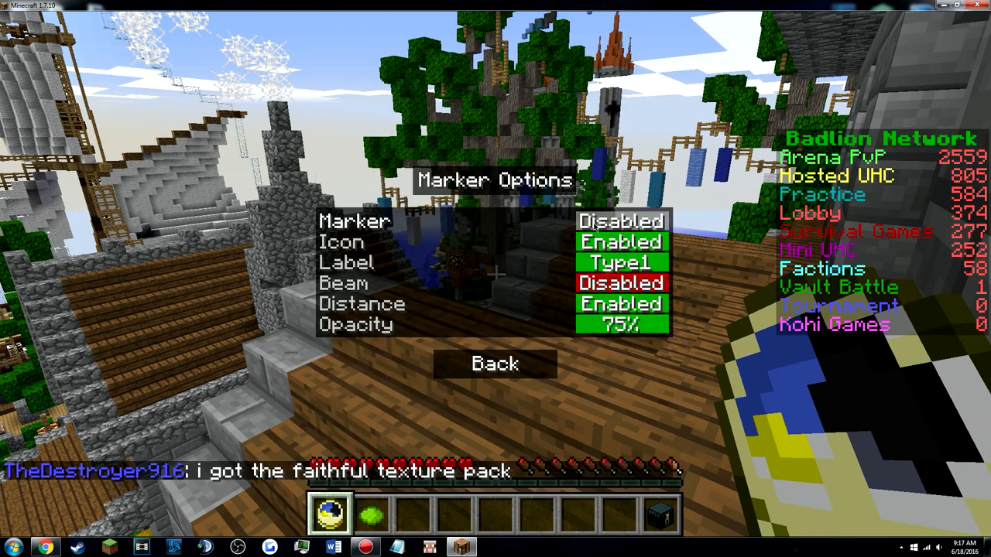
left_click(620, 221)
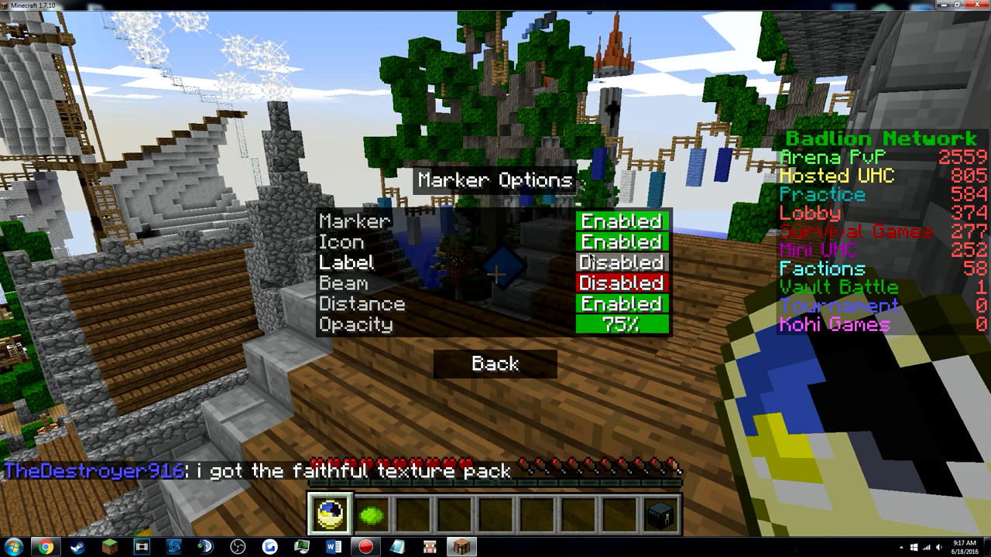
left_click(621, 263)
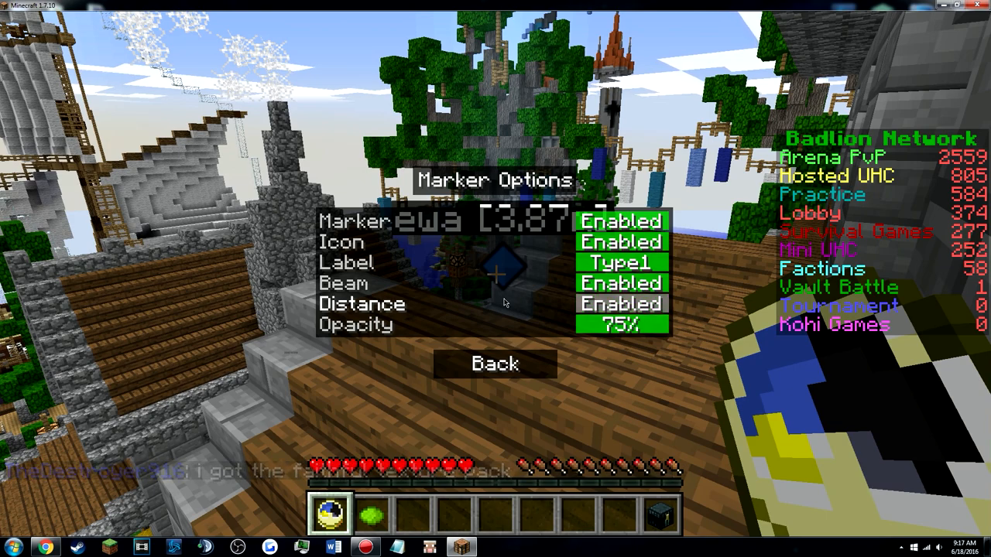
left_click(621, 303)
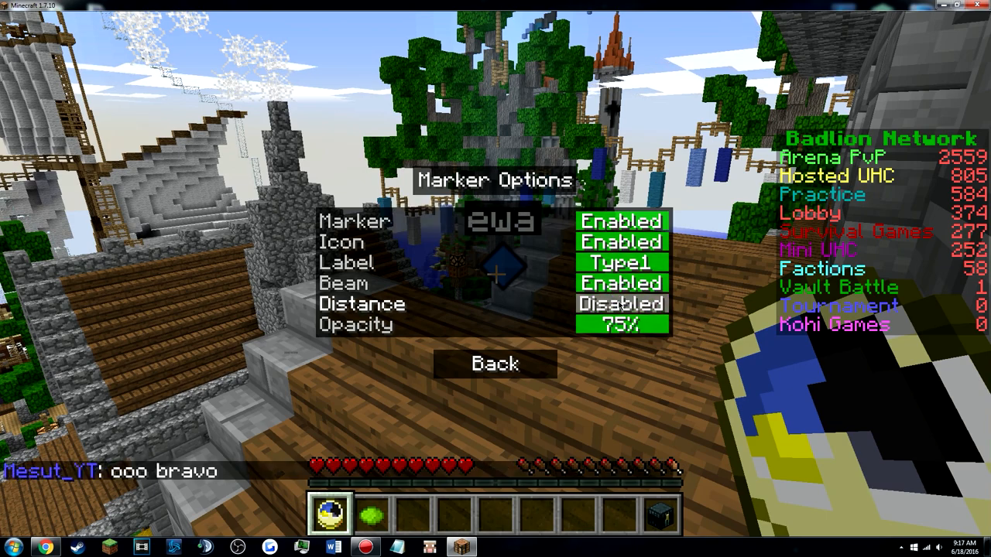
left_click(620, 304)
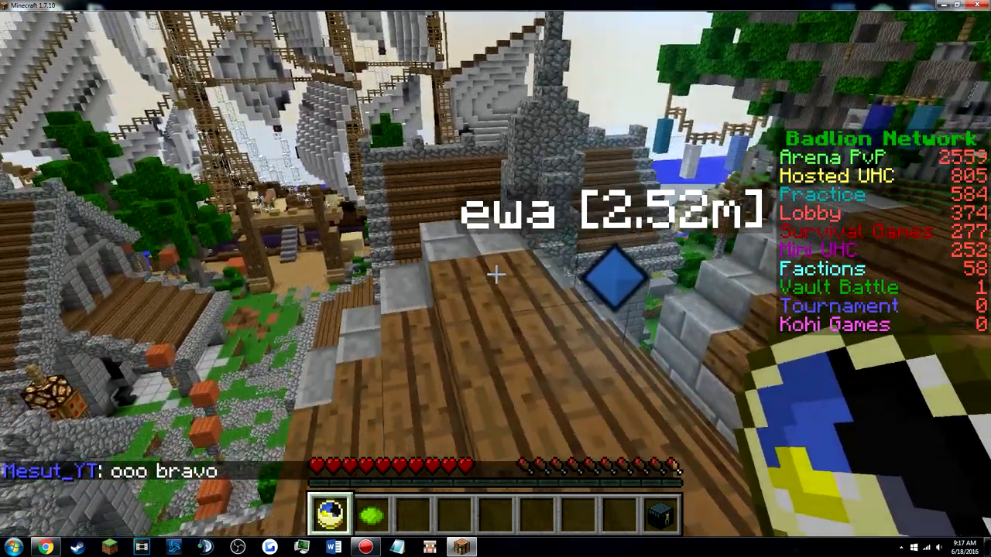
mouse_move(495, 279)
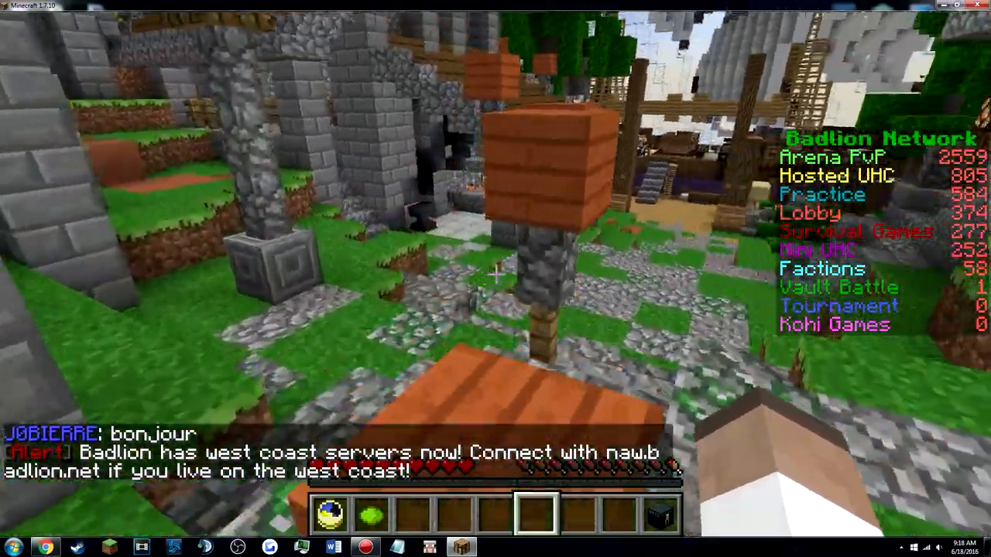
mouse_move(495, 279)
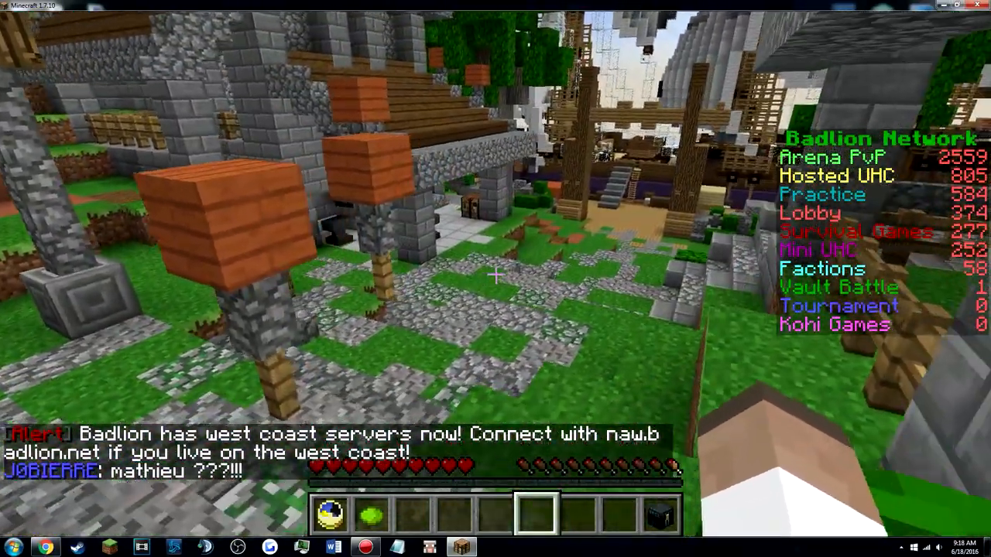
mouse_move(495, 278)
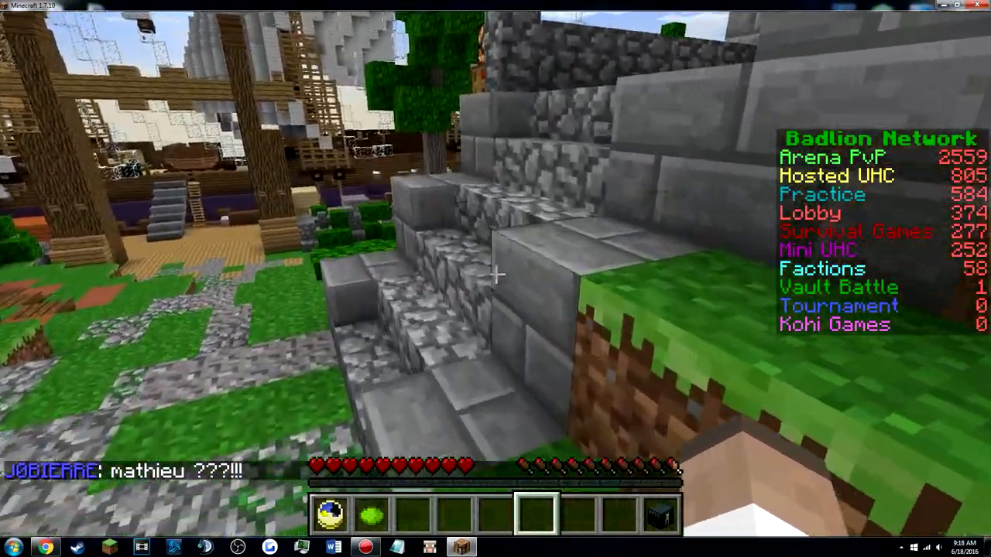